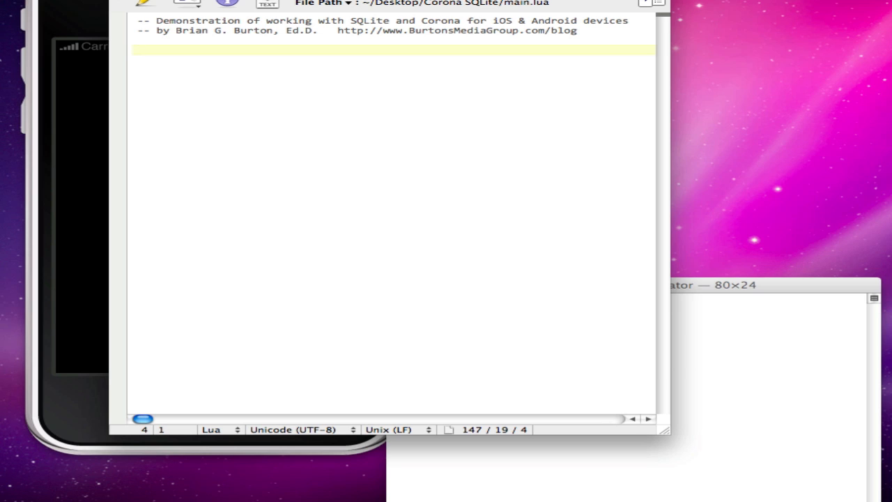
# - Add an include comment with require "sqlite3" and start the open-database comment
pyautogui.write('--include sqlite')
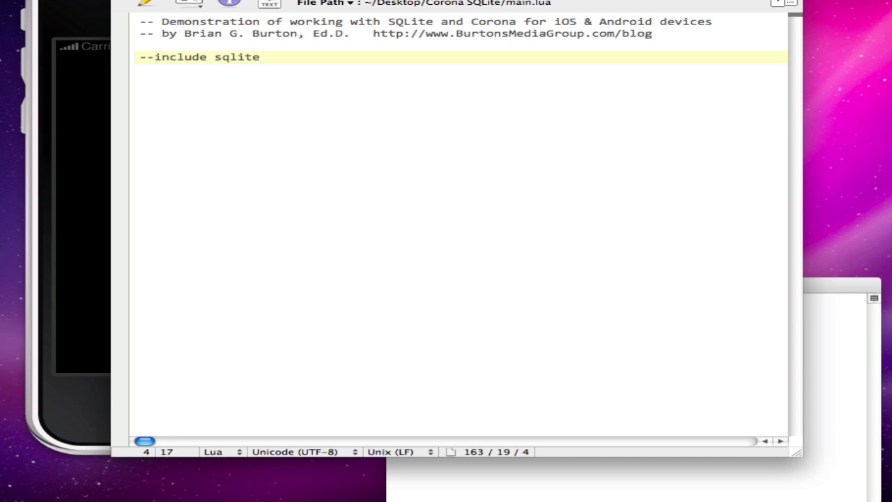
pyautogui.write('require "sqlite3')
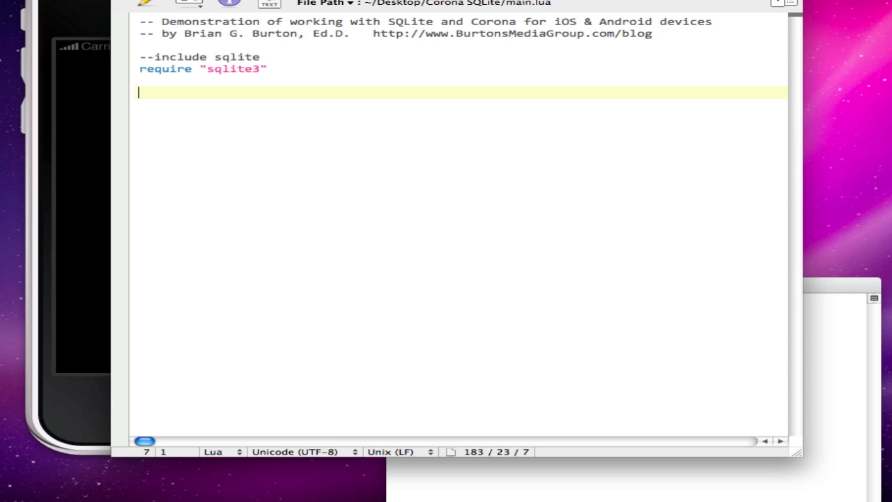
pyautogui.write('--open database')
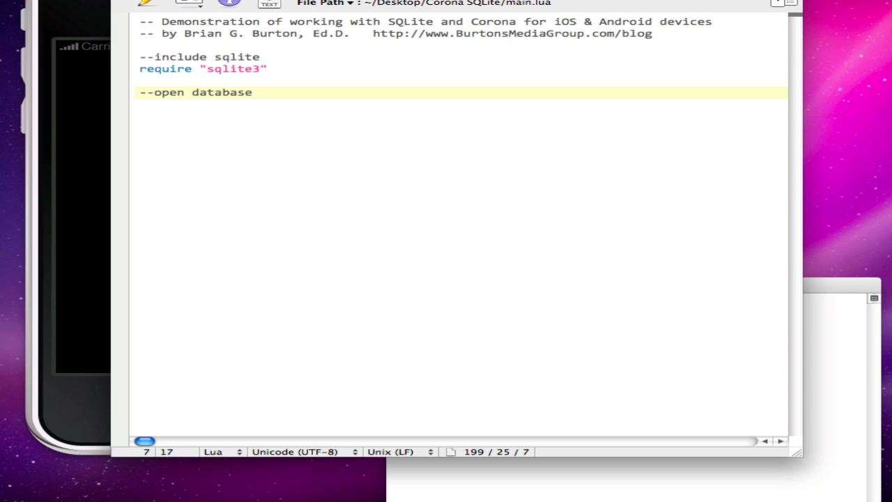
pyautogui.write('and set path to the same folder as our main.lua file')
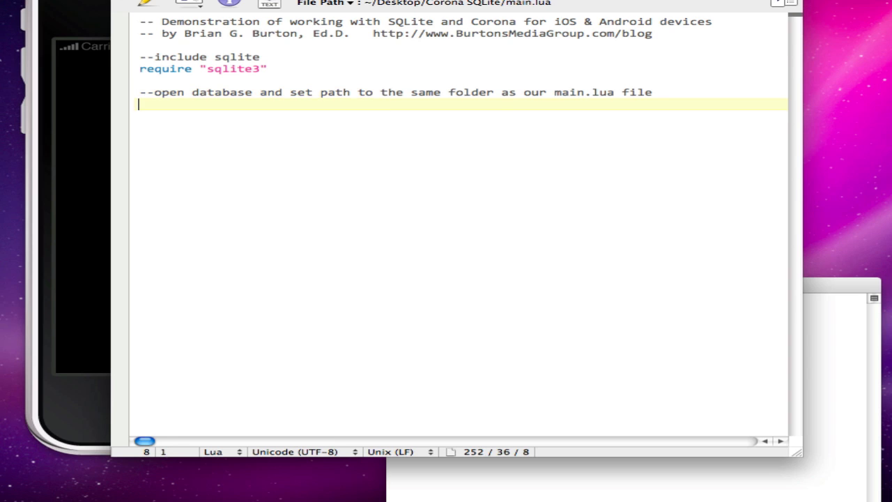
# - Set path to zip.sqlite in system.ResourceDirectory and open it with sqlite3.open(path)
pyautogui.write('local')
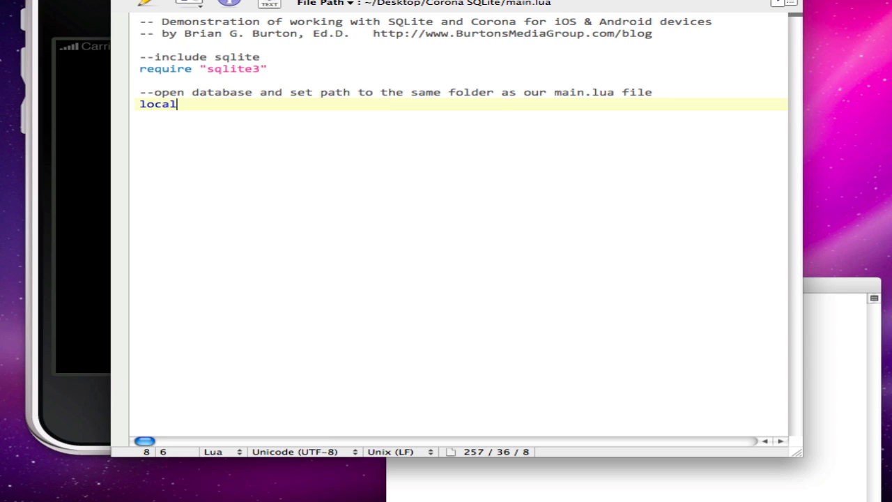
pyautogui.write('path = system.pathForFile')
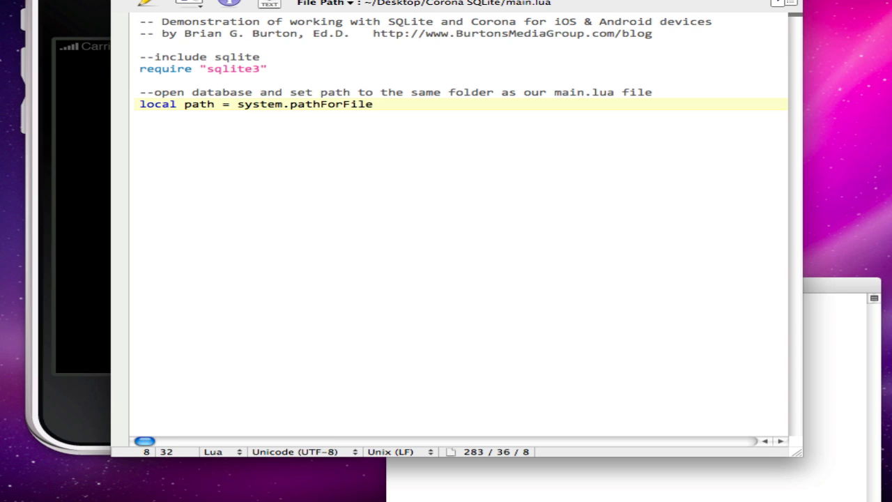
pyautogui.write('(')
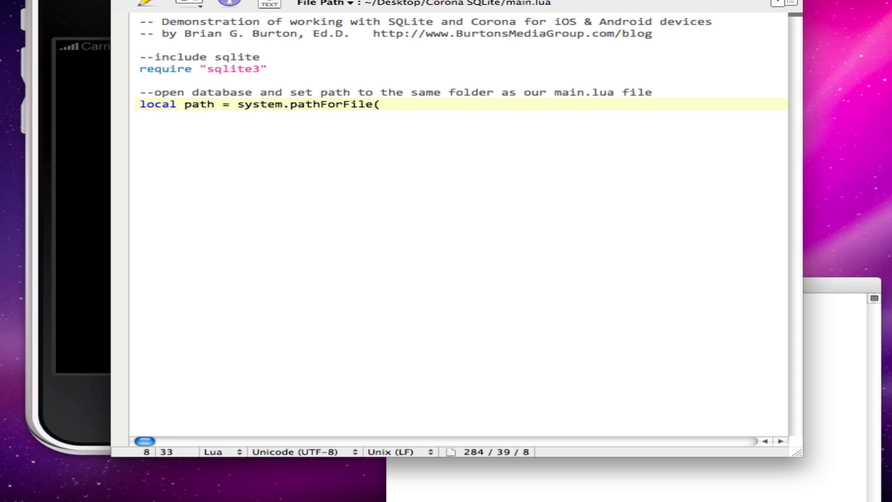
pyautogui.write('"zip.')
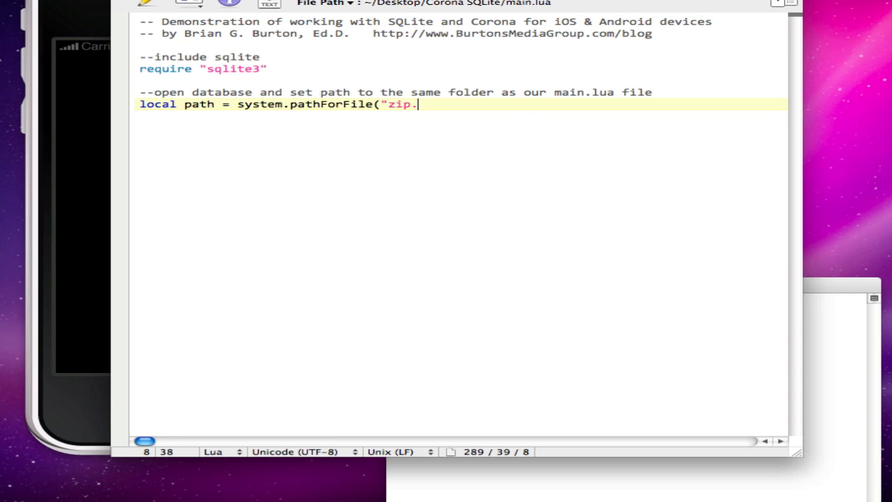
pyautogui.write('sqlite",')
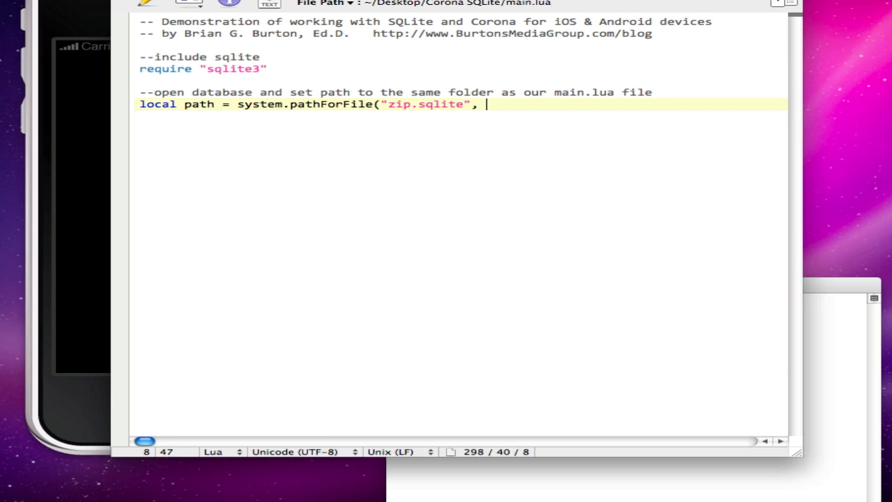
pyautogui.write('system.')
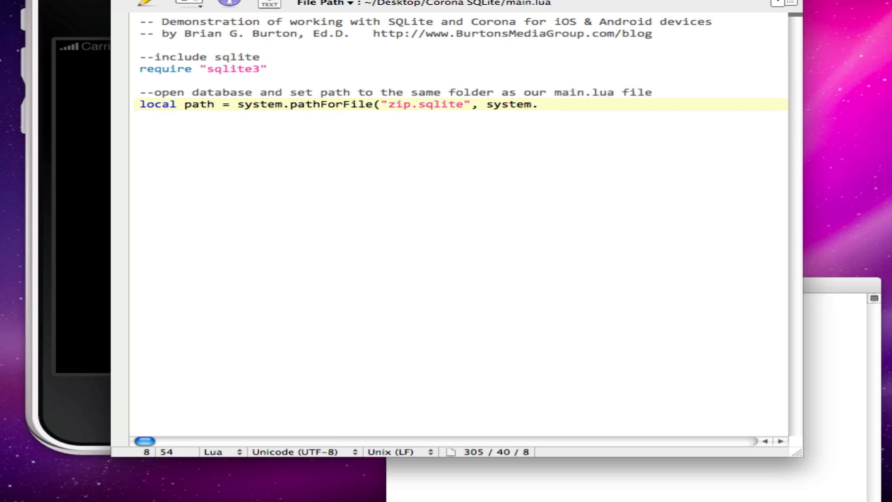
pyautogui.write('ResourceDirectory)')
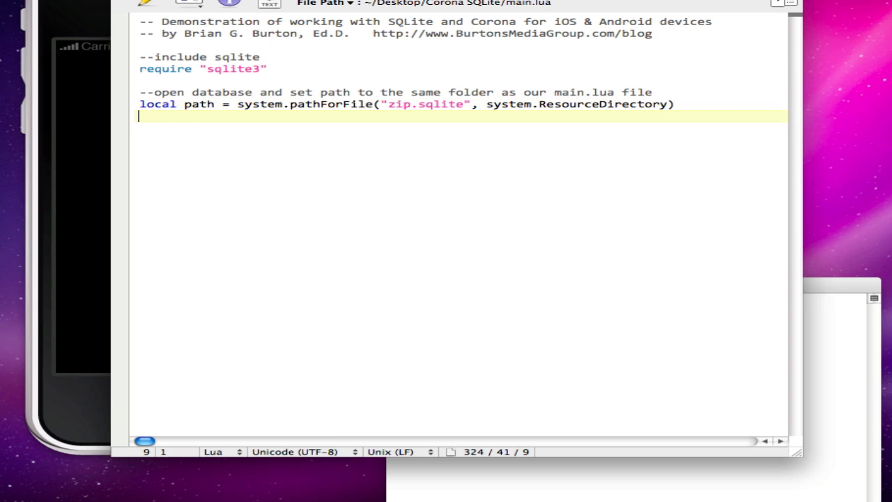
pyautogui.write('db = sqlite3.open( path )')
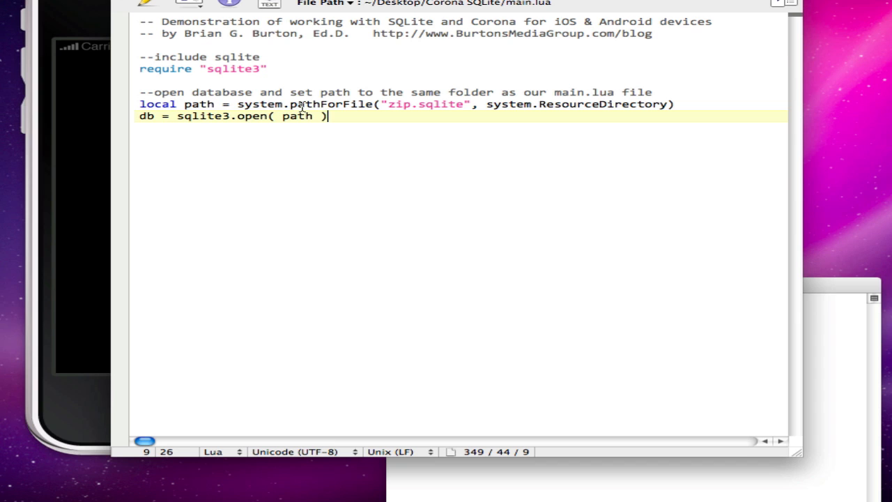
pyautogui.moveTo(401, 104)
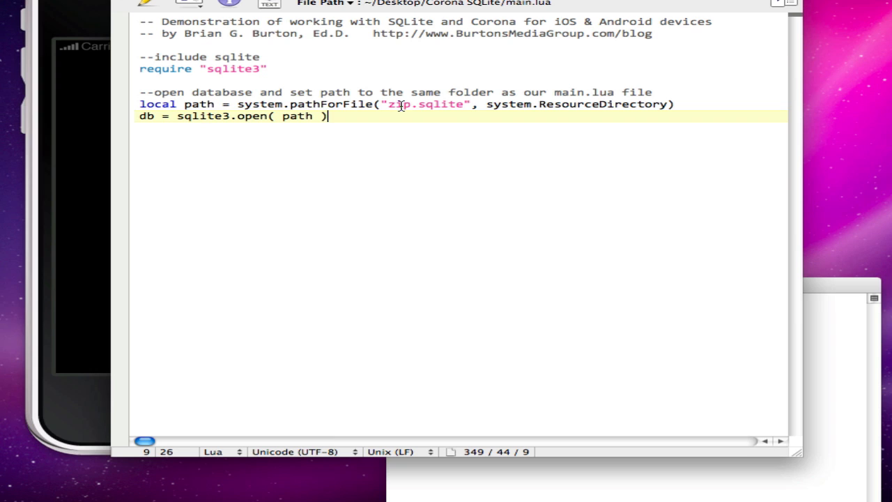
pyautogui.moveTo(442, 108)
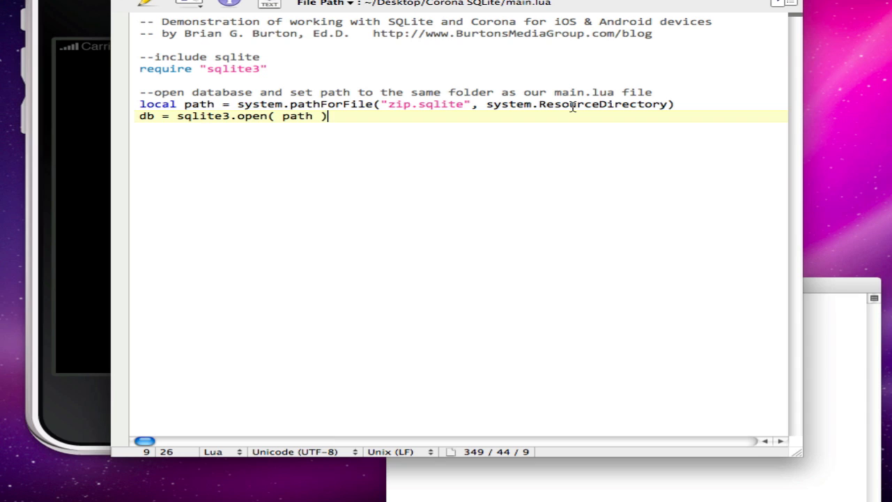
pyautogui.moveTo(457, 103)
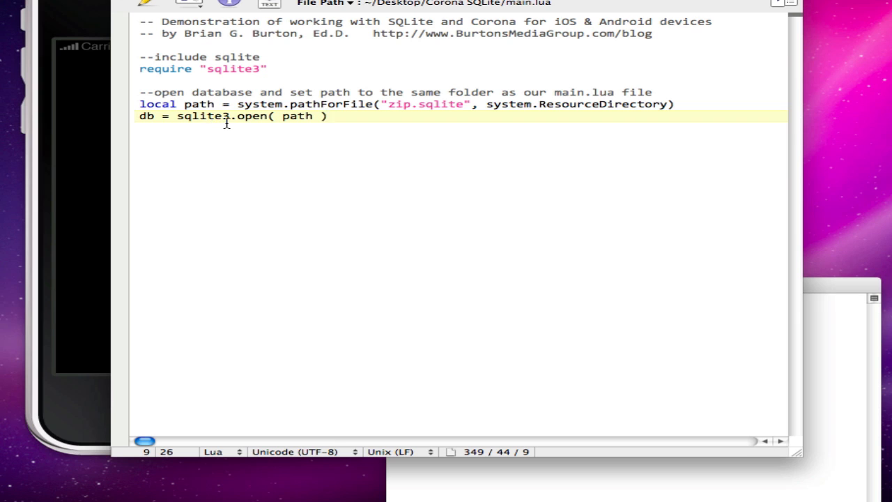
pyautogui.moveTo(248, 116)
pyautogui.write('--')
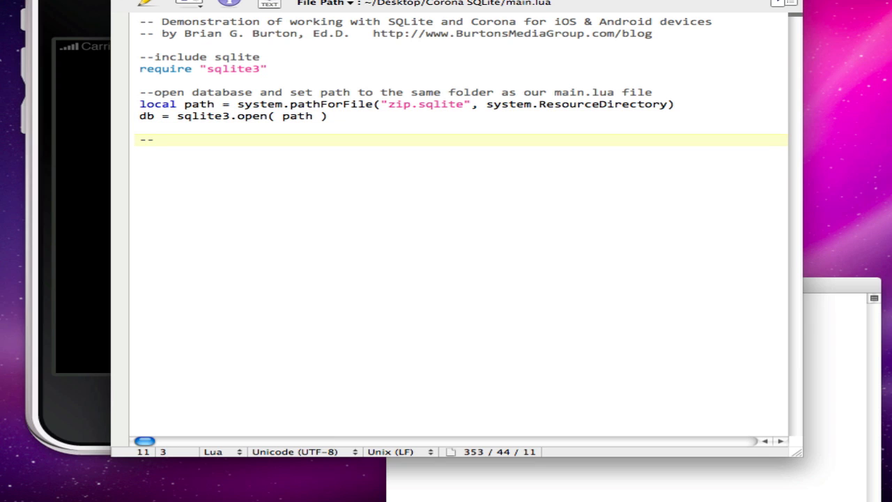
# - Write a commented onSystemEvent function that calls db:close() on applicationExit
pyautogui.click(150, 139)
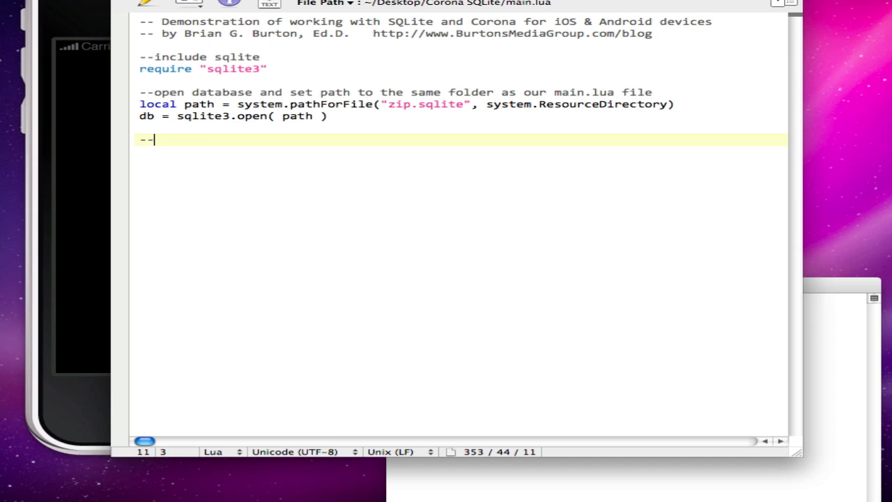
pyautogui.write('- handle the applicationExit event to close the db')
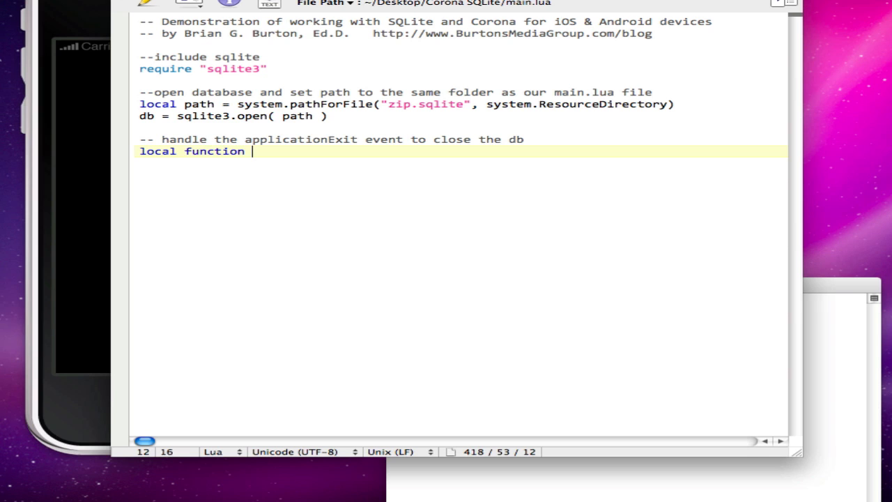
pyautogui.write('onSystemEvent( event')
pyautogui.click(460, 163)
pyautogui.write('if( event.type ==')
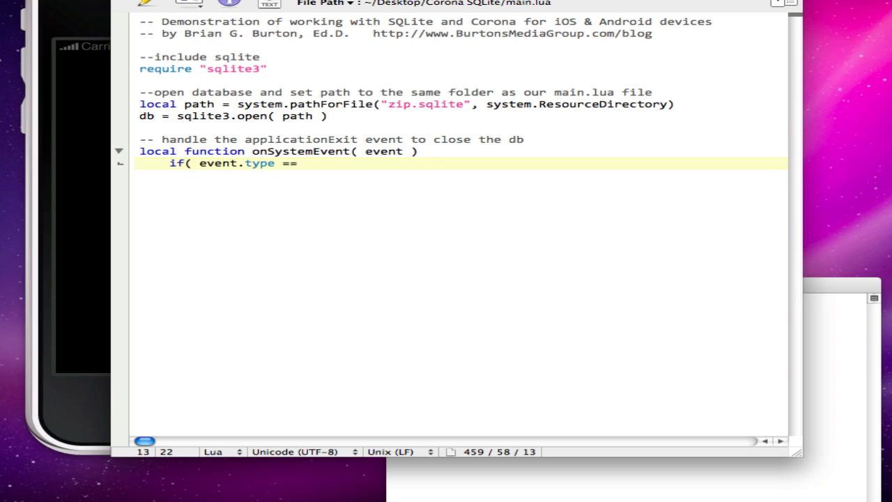
pyautogui.write('"')
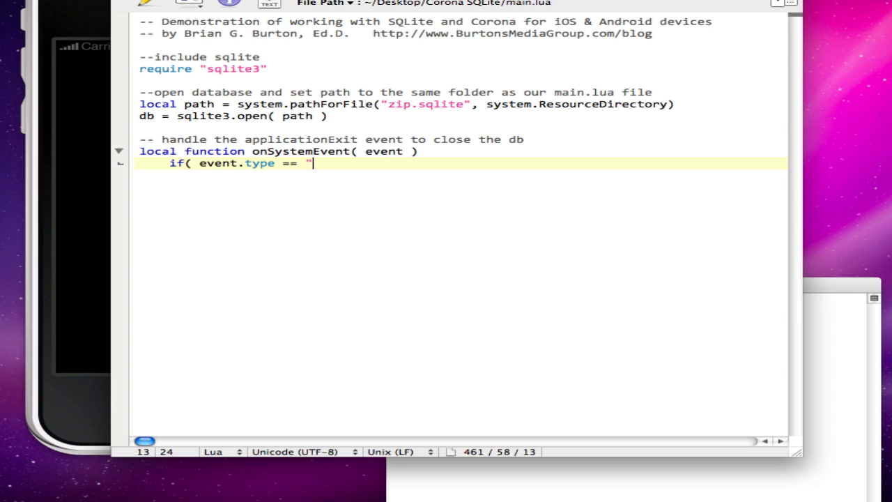
pyautogui.write('applicationExit')
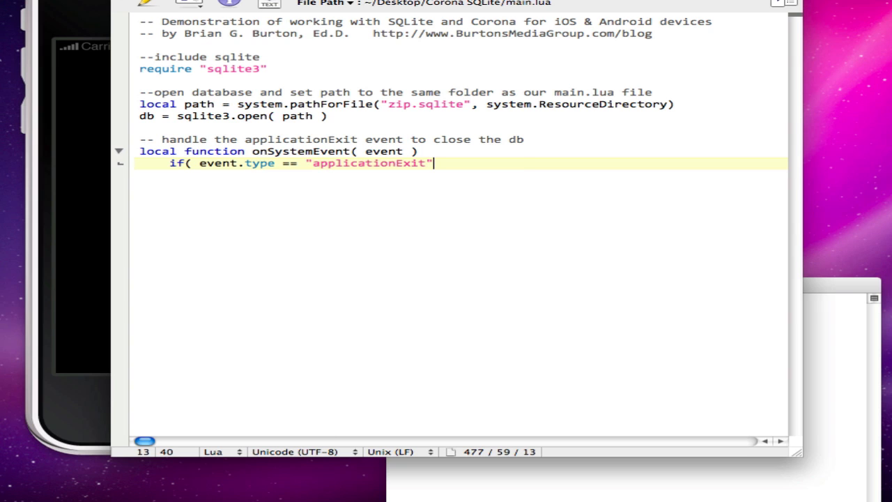
pyautogui.write(') then')
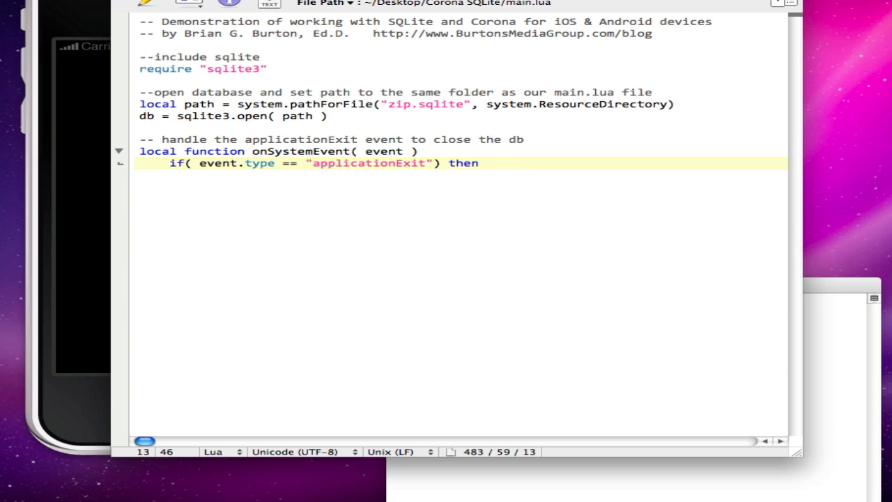
pyautogui.write('db:close()')
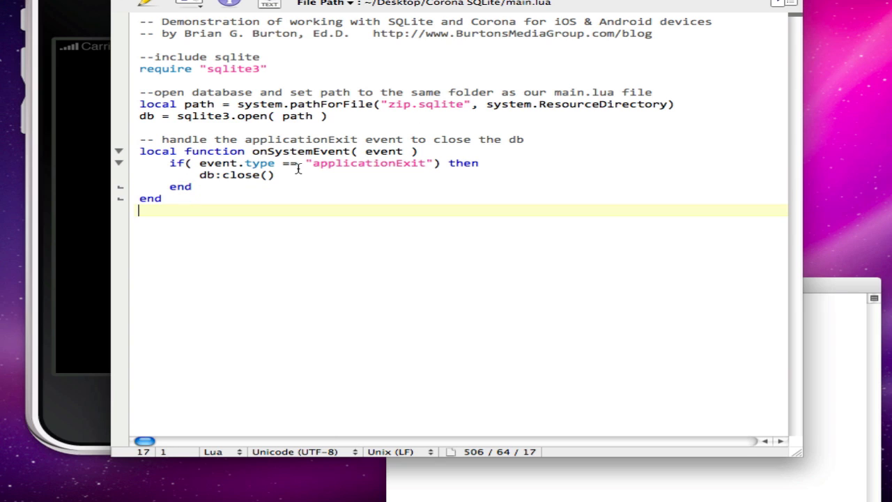
pyautogui.moveTo(316, 172)
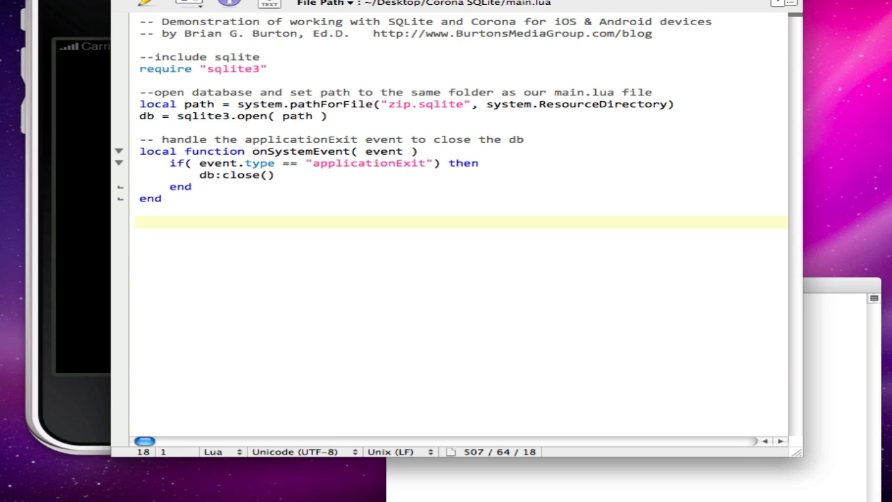
# - Print the SQLite version and the database path
pyautogui.click(140, 222)
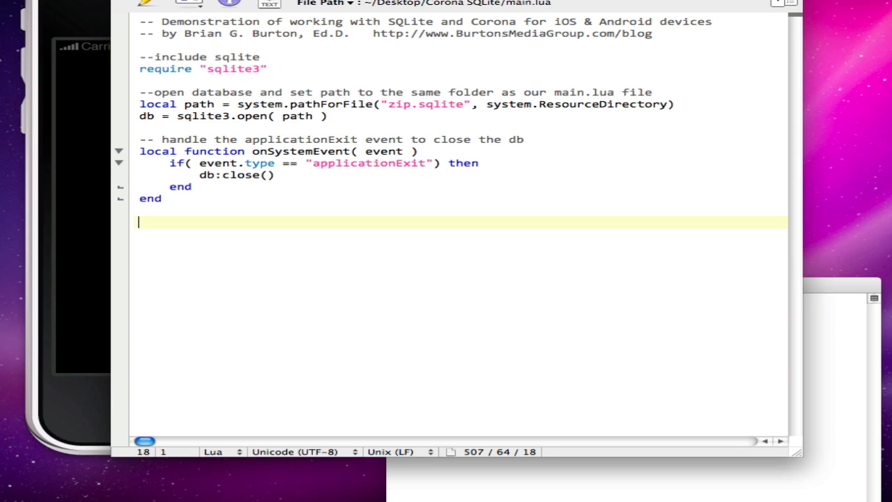
pyautogui.write('print ("version "')
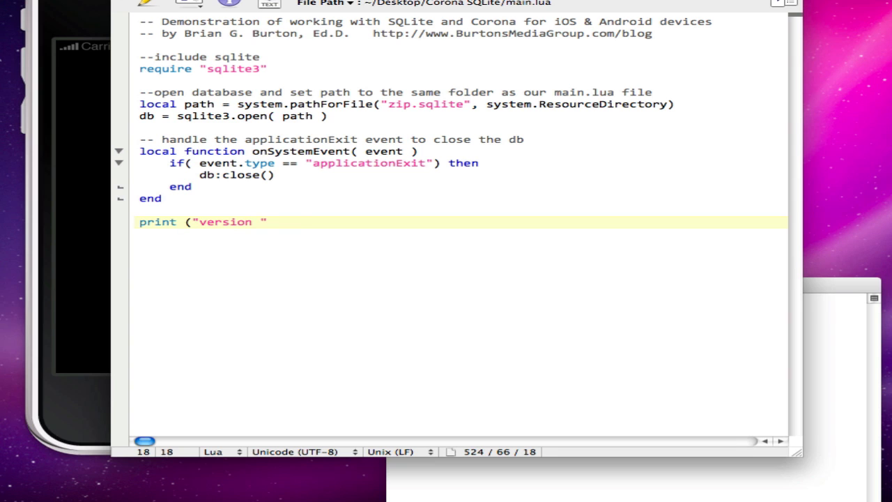
pyautogui.write('..sqlite')
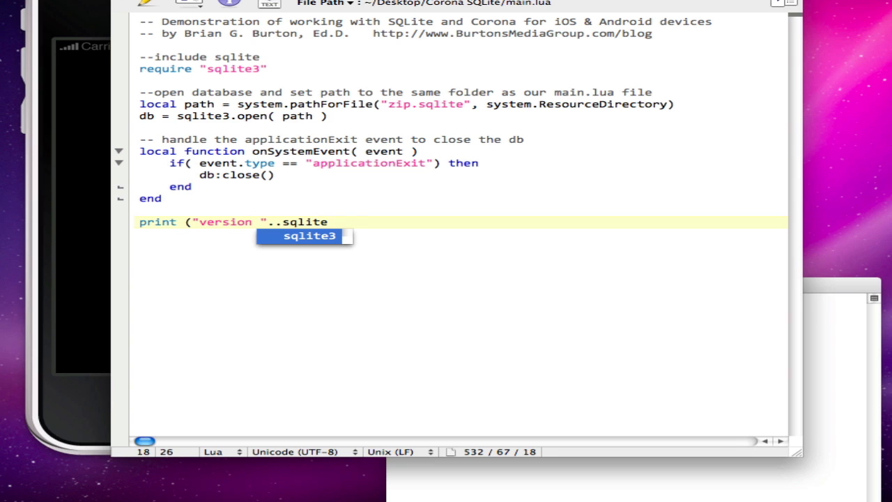
pyautogui.write('3.version())')
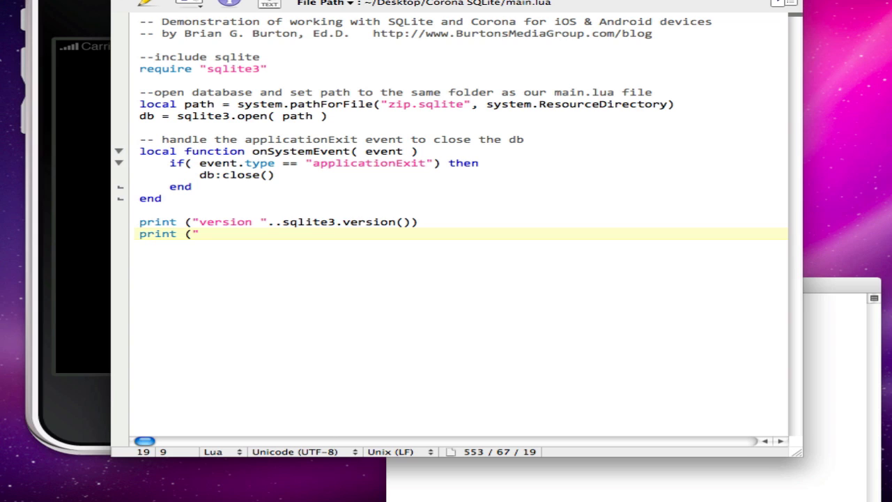
pyautogui.write('db path " ..')
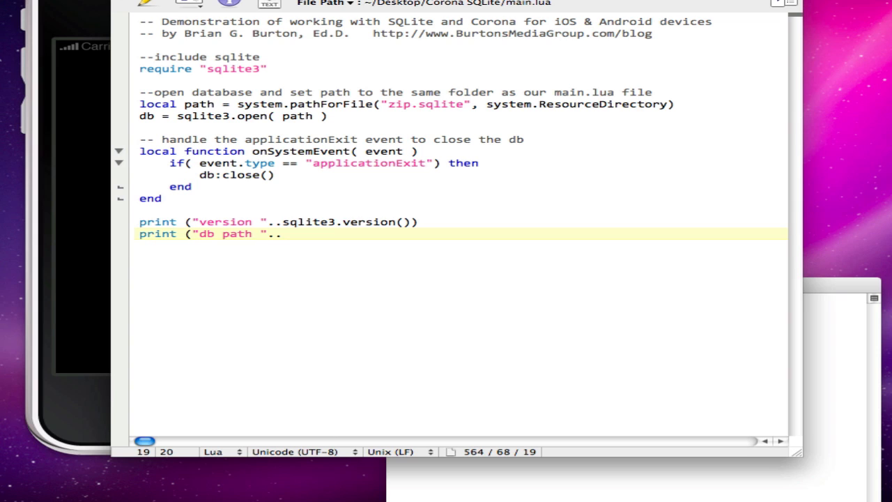
pyautogui.write('path)')
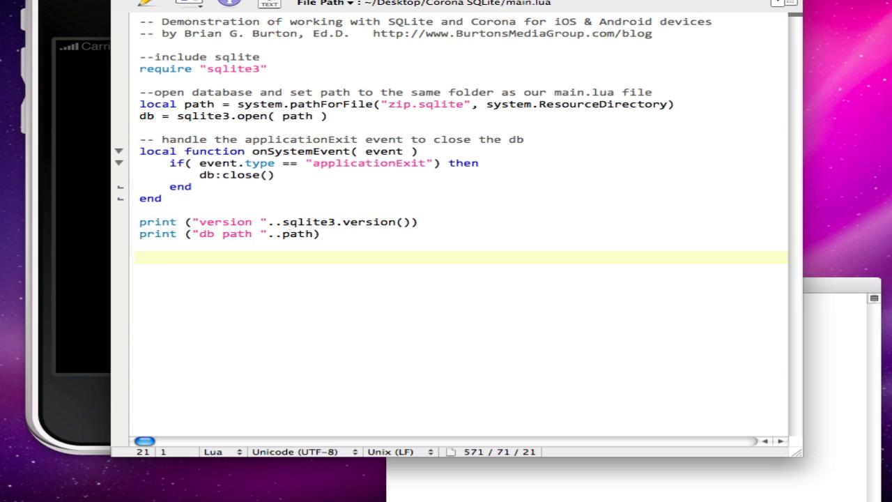
# - Declare local output and local sql = "SELECT * FROM zipcode"
pyautogui.write('local output')
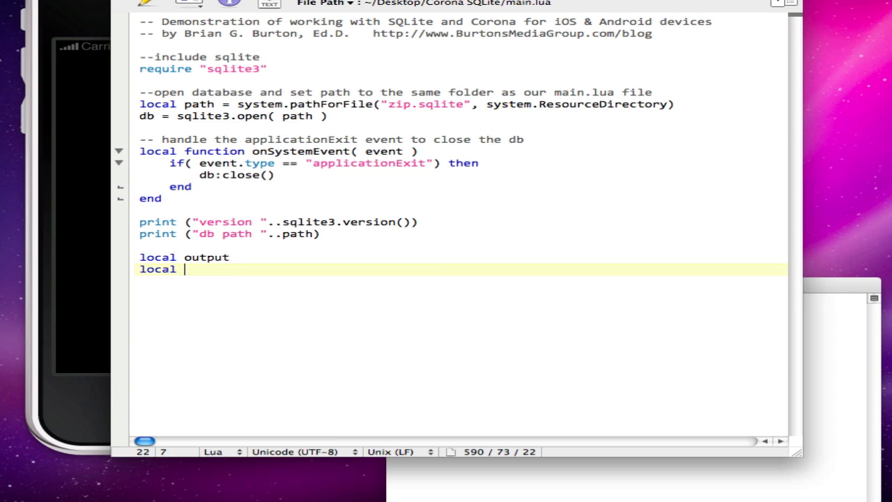
pyautogui.write('sql = "SELE')
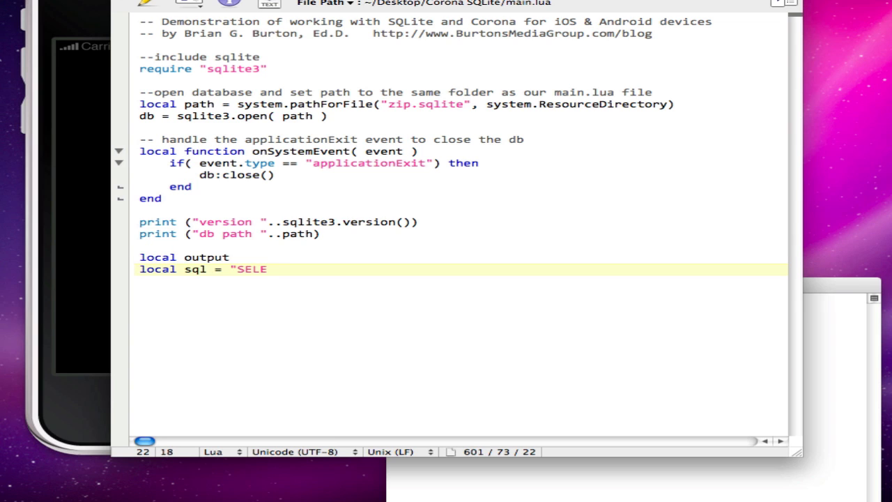
pyautogui.write('CT * FROM zipcode')
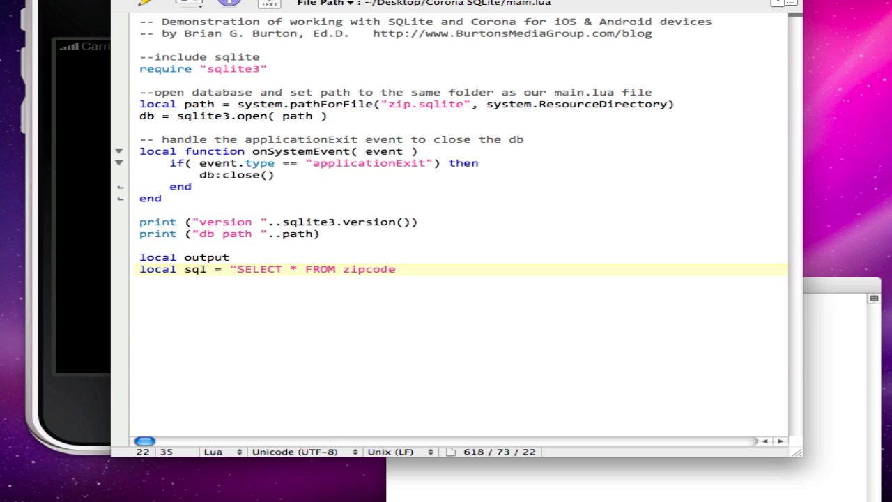
pyautogui.write('"')
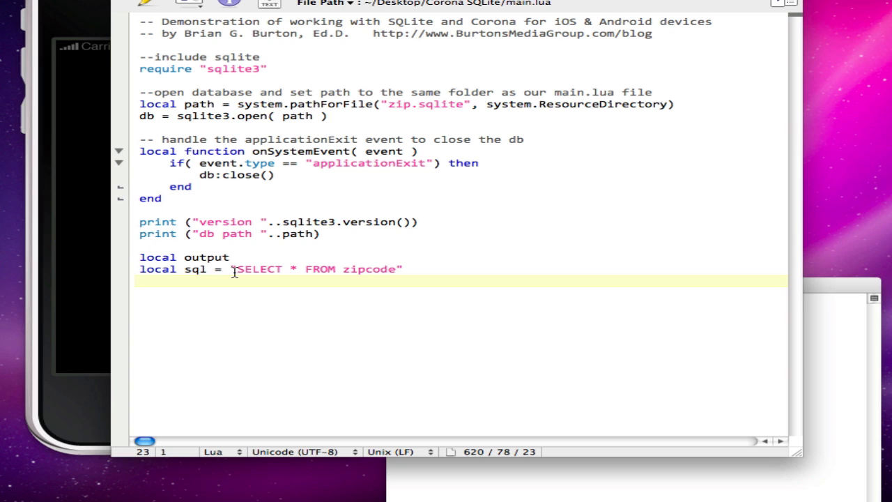
pyautogui.moveTo(289, 277)
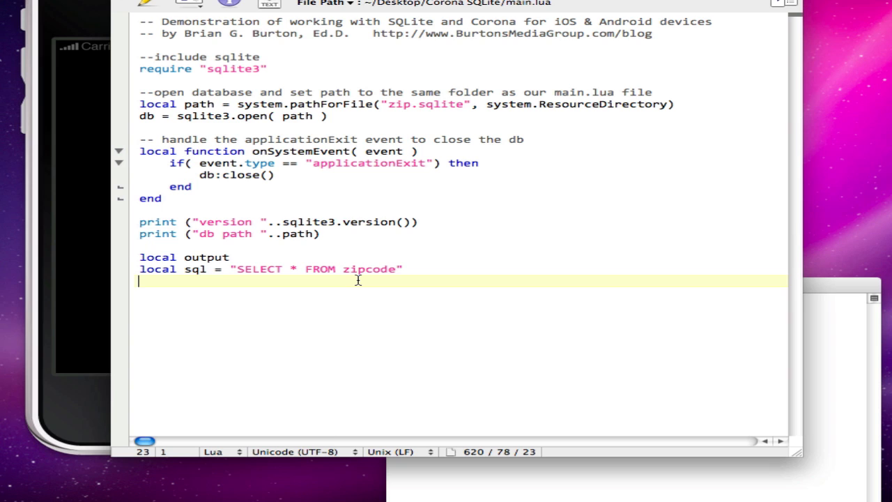
# - Loop over db:nrows(sql) printing each row's city, state and zip
pyautogui.write('for row in db:nrows(sql) do')
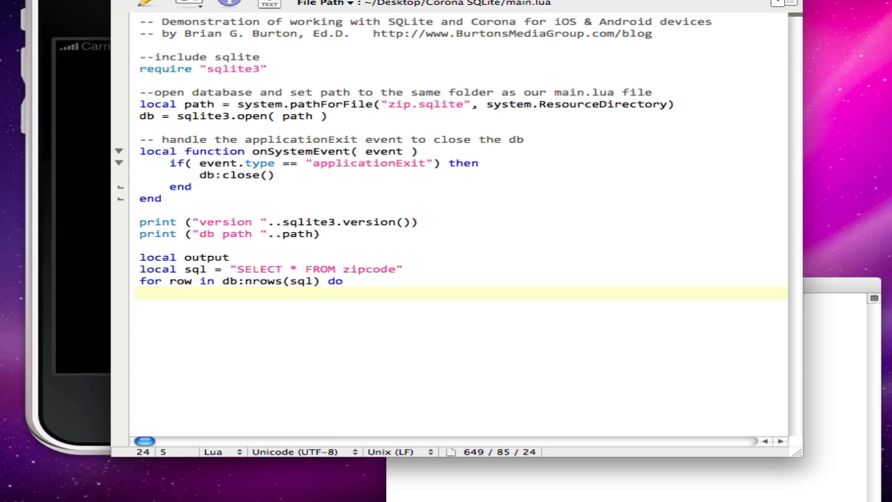
pyautogui.write('print(')
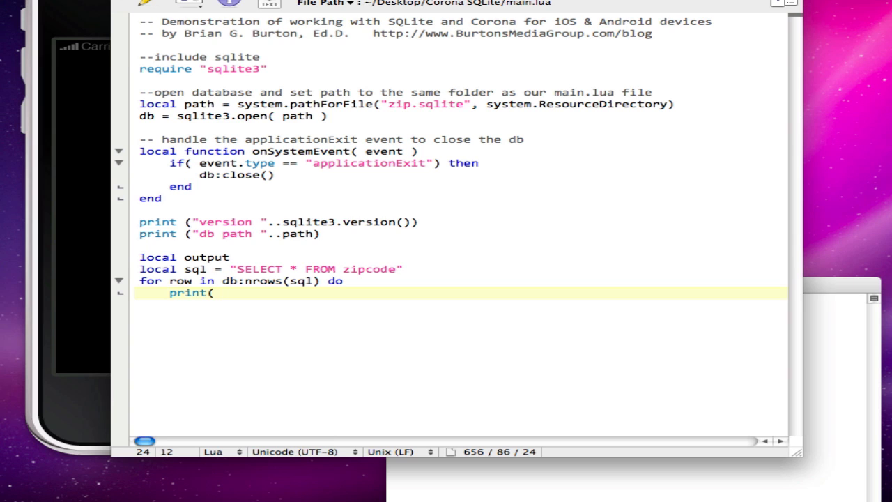
pyautogui.write('a.')
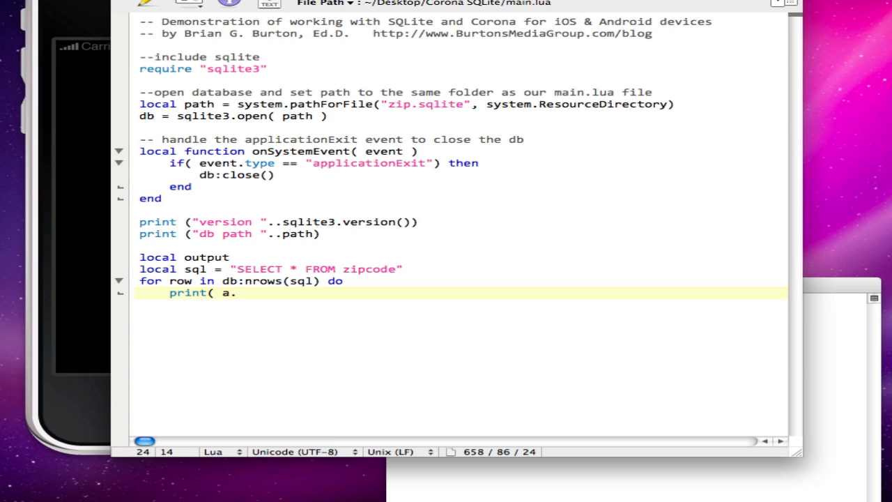
pyautogui.write('city..",')
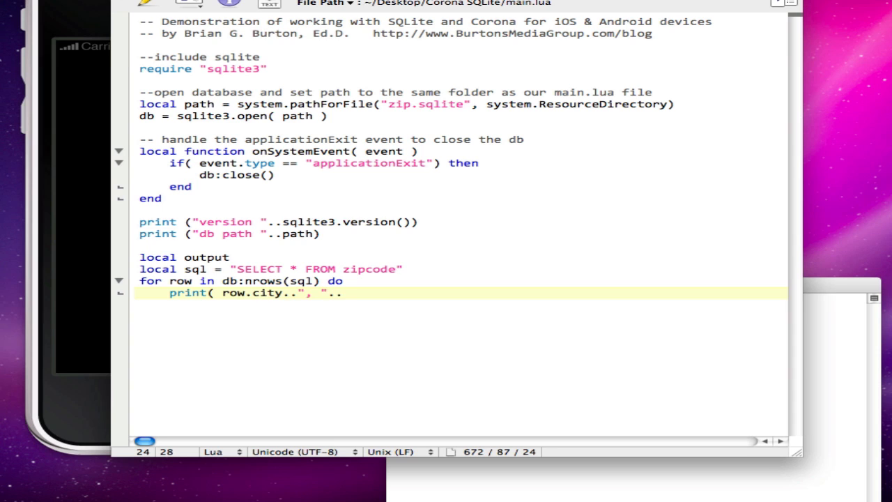
pyautogui.write('..row.state')
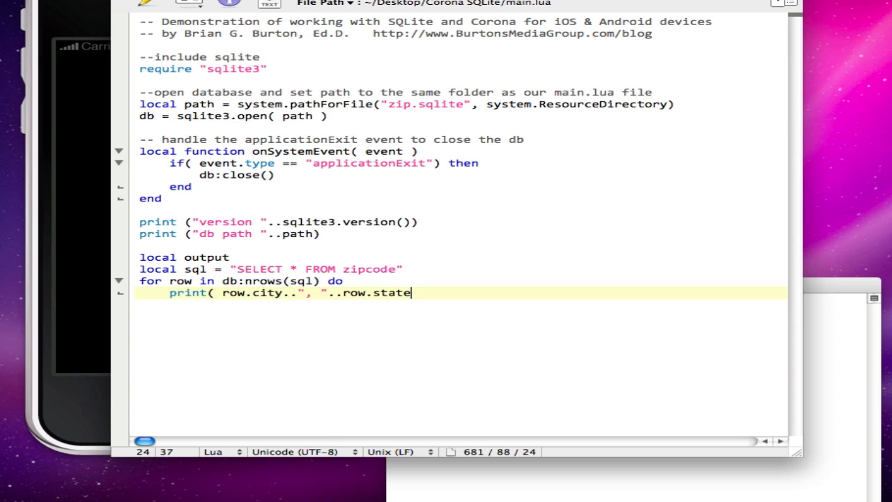
pyautogui.write('.." "row.zip')
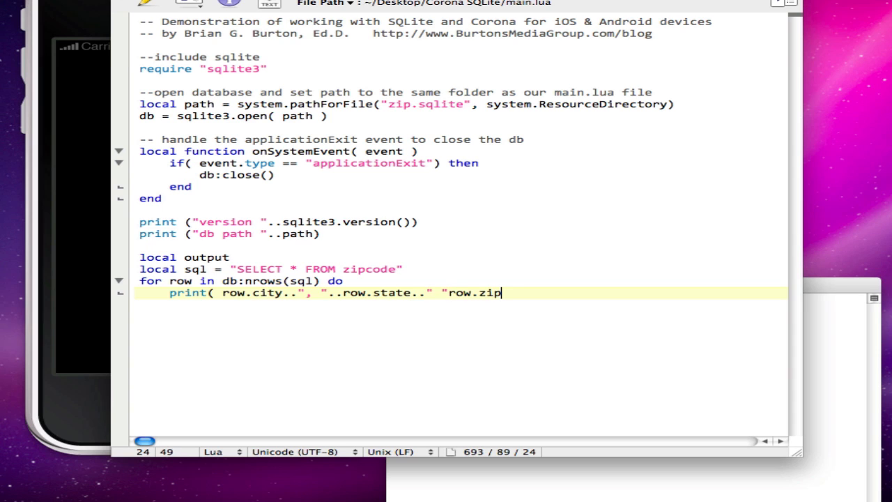
pyautogui.write(')')
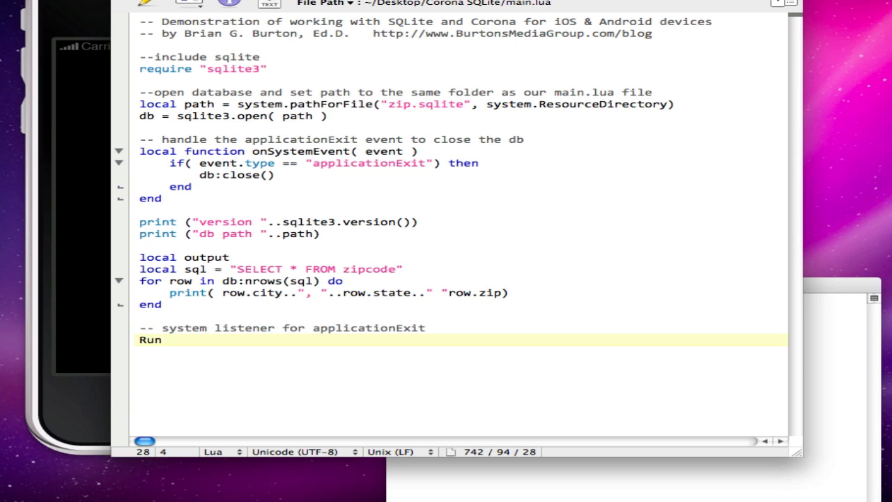
# - Register onSystemEvent with Runtime:addEventListener("system", onSystemEvent)
pyautogui.write('Runtime:addE')
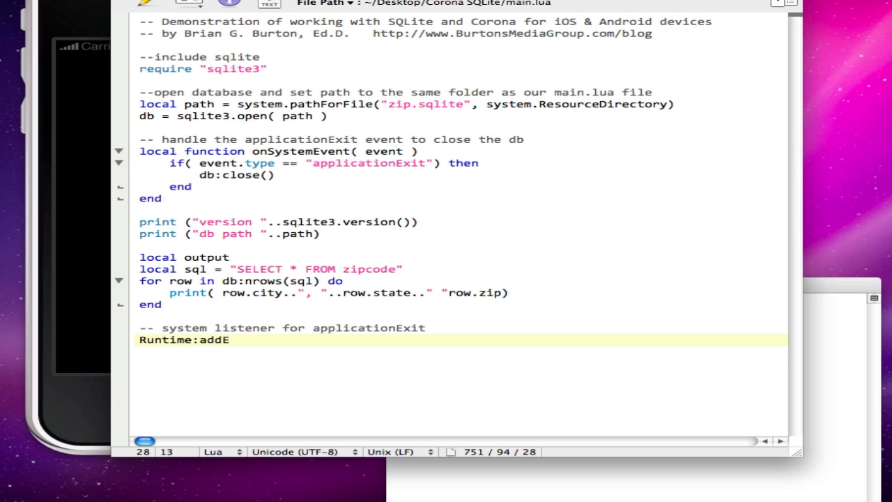
pyautogui.write('ventListener ("system,')
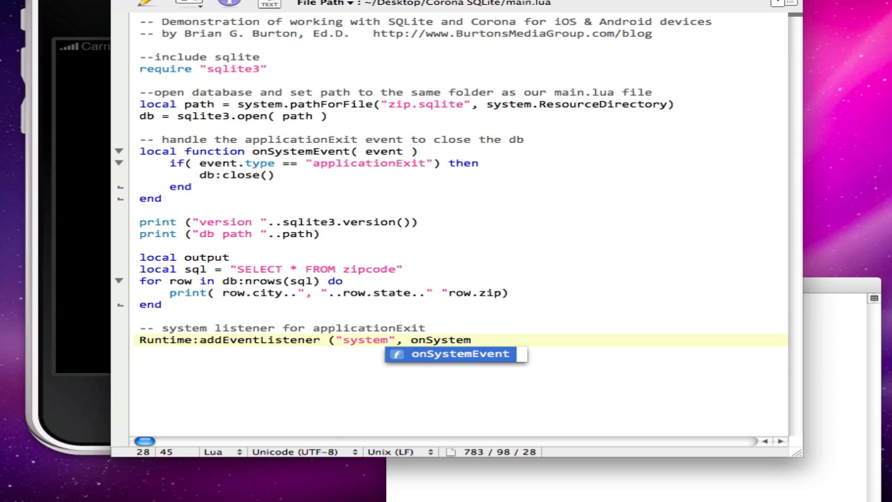
pyautogui.press('Tab')
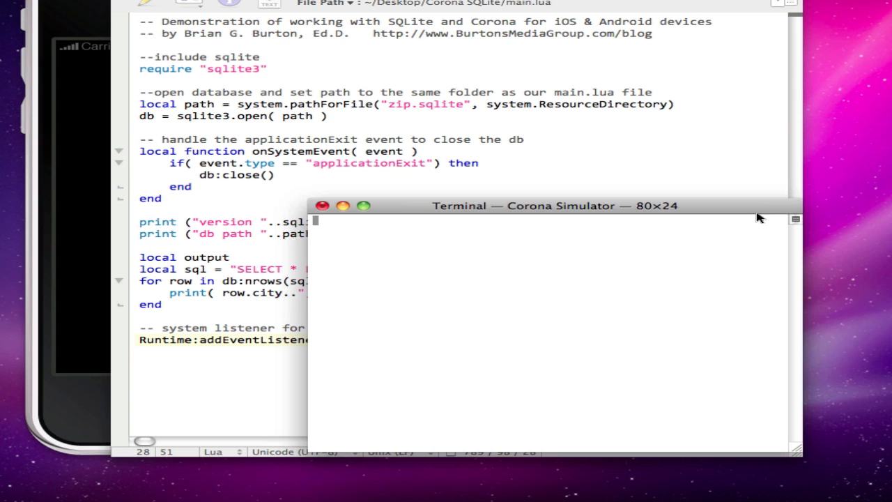
# - Scroll through the Terminal output of zipcode city, state and zip rows
pyautogui.click(323, 205)
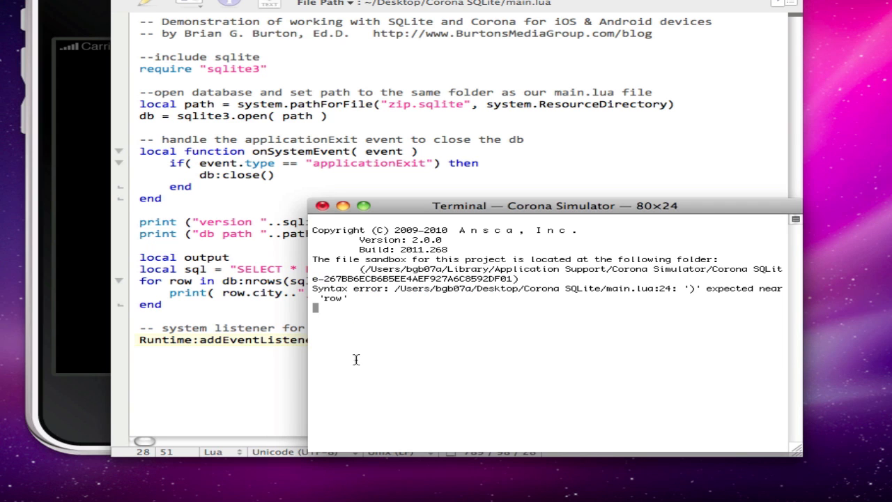
pyautogui.moveTo(422, 309)
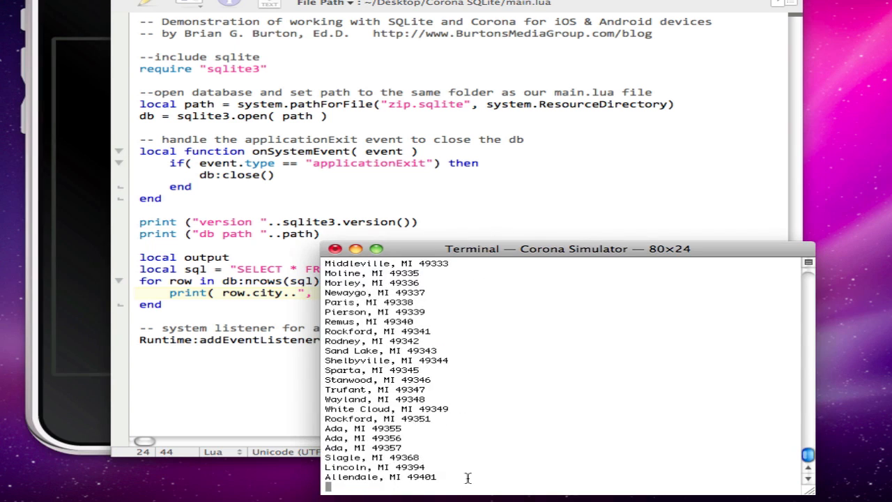
pyautogui.scroll(-3)
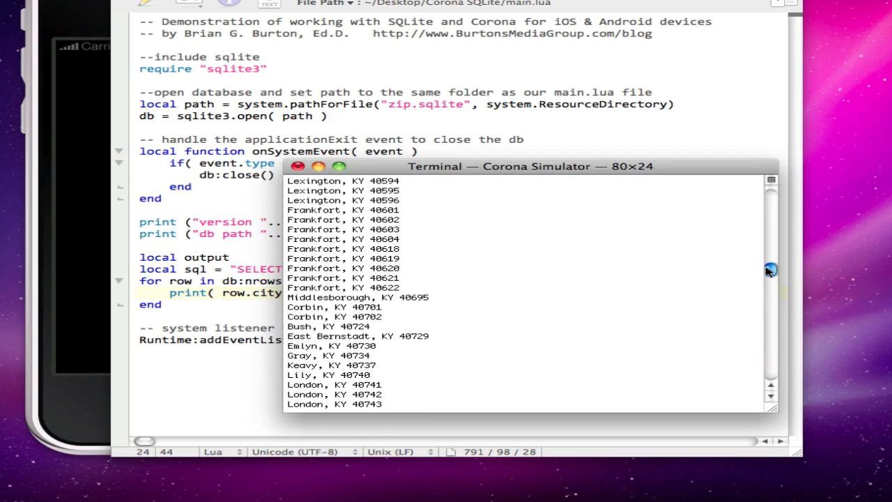
pyautogui.moveTo(727, 152)
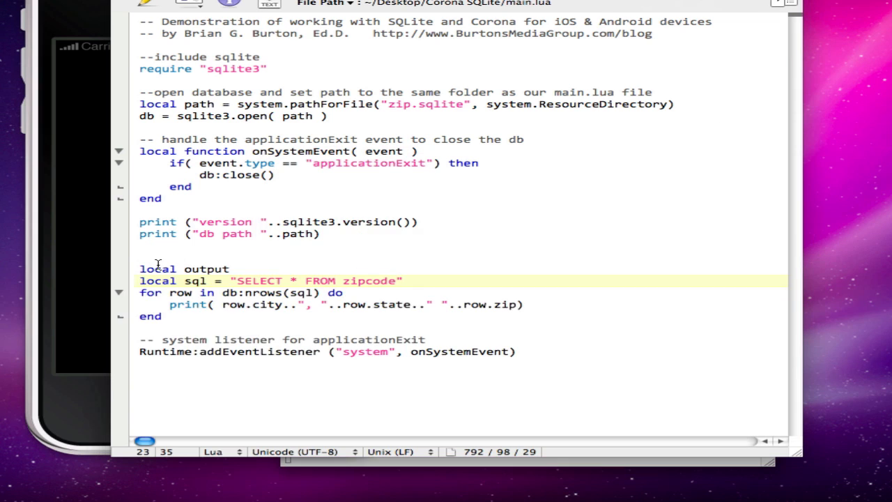
# - Declare local count = 0 above the query, increment it in the loop, and drop the print's closing parenthesis
pyautogui.click(143, 258)
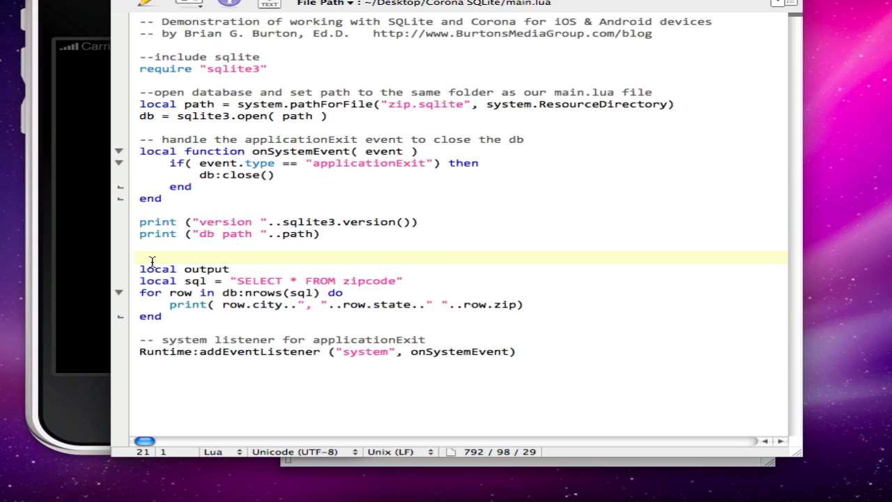
pyautogui.click(141, 256)
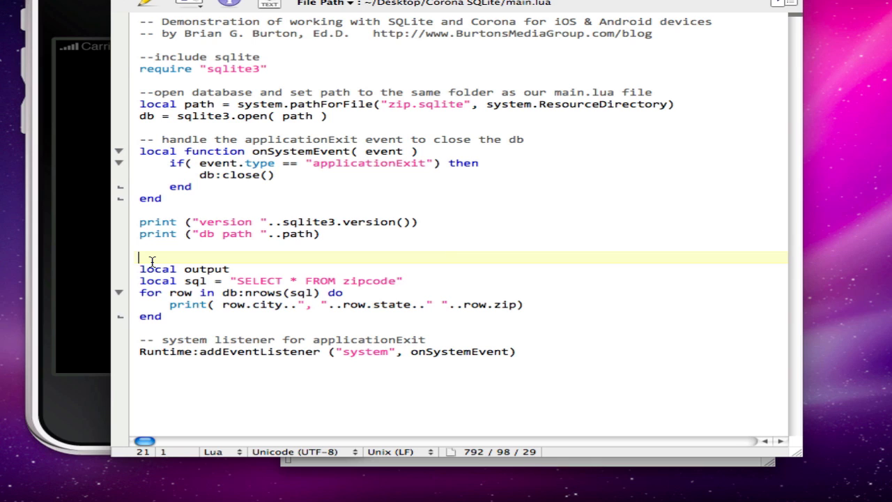
pyautogui.write('local count')
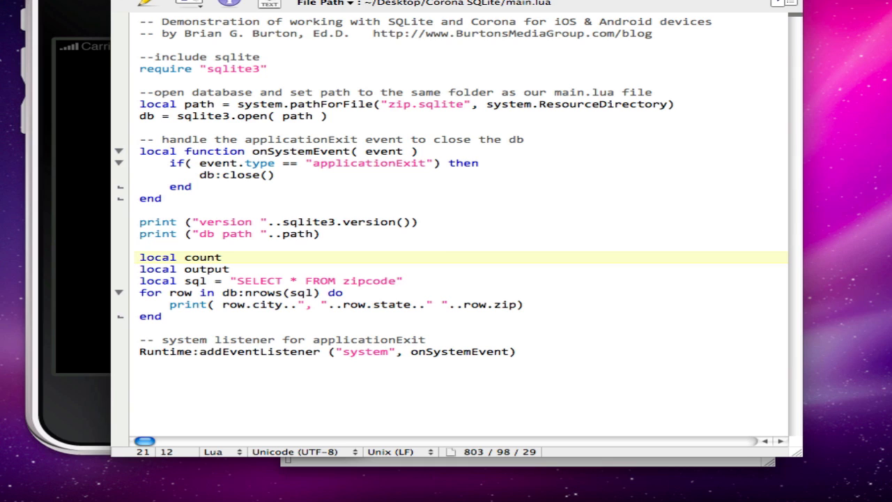
pyautogui.click(366, 293)
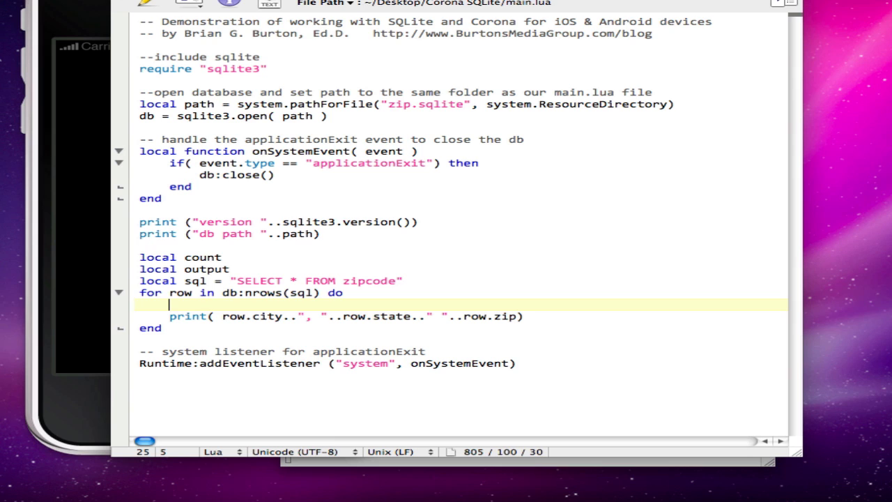
pyautogui.write('count = count +1')
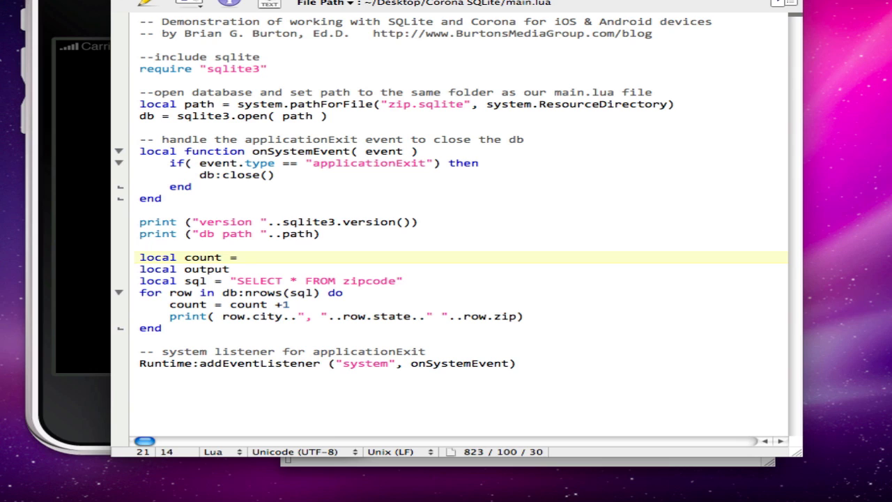
pyautogui.write('0')
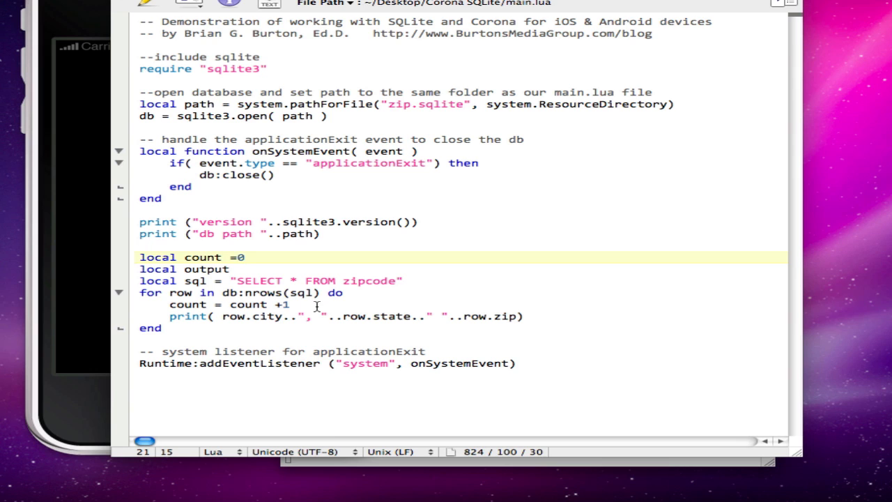
pyautogui.click(529, 315)
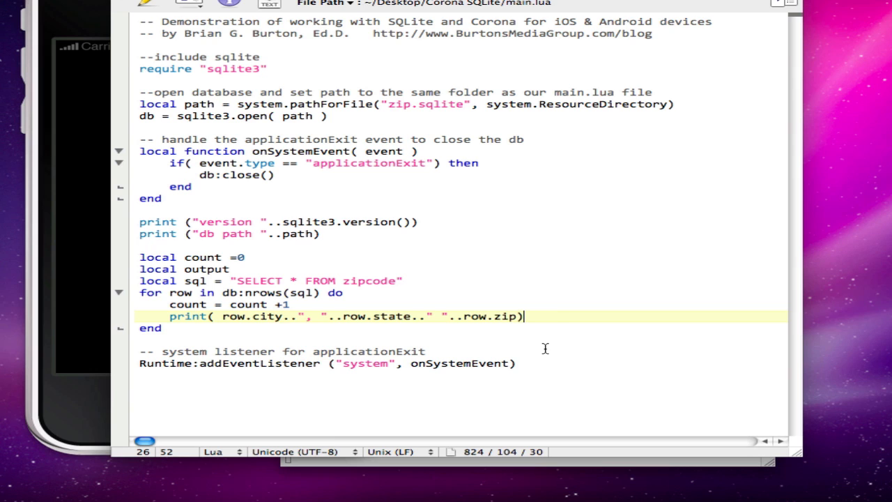
pyautogui.press('Backspace')
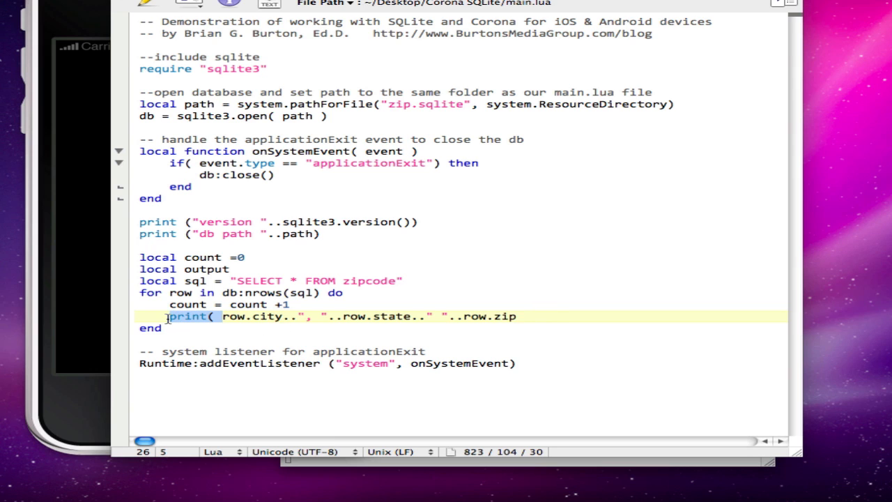
# - Store each row's concatenated city, state and zip in local text
pyautogui.write('local')
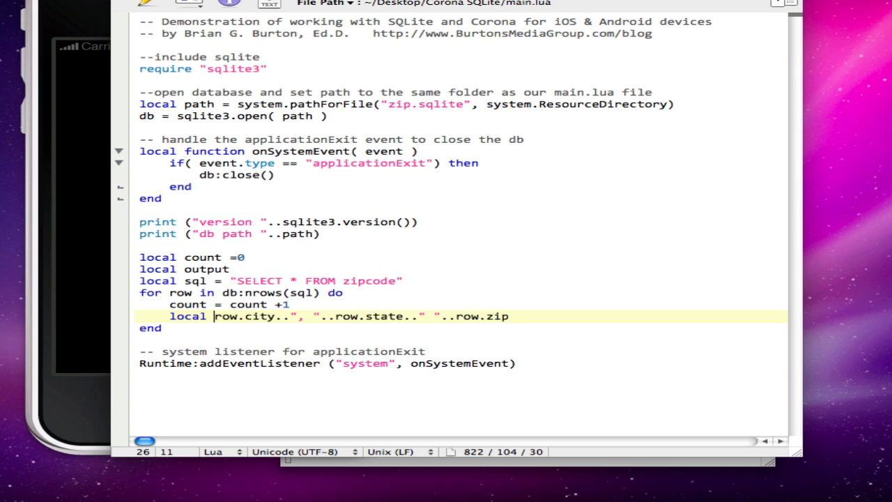
pyautogui.write('text =')
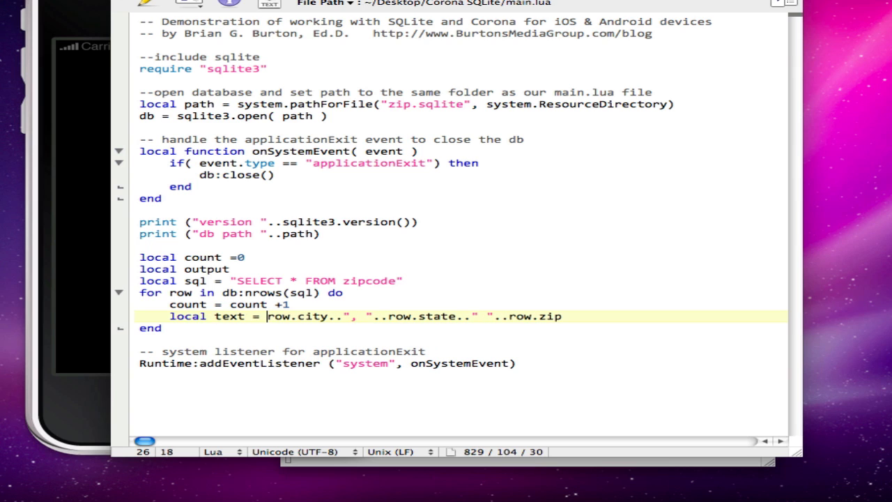
pyautogui.click(560, 315)
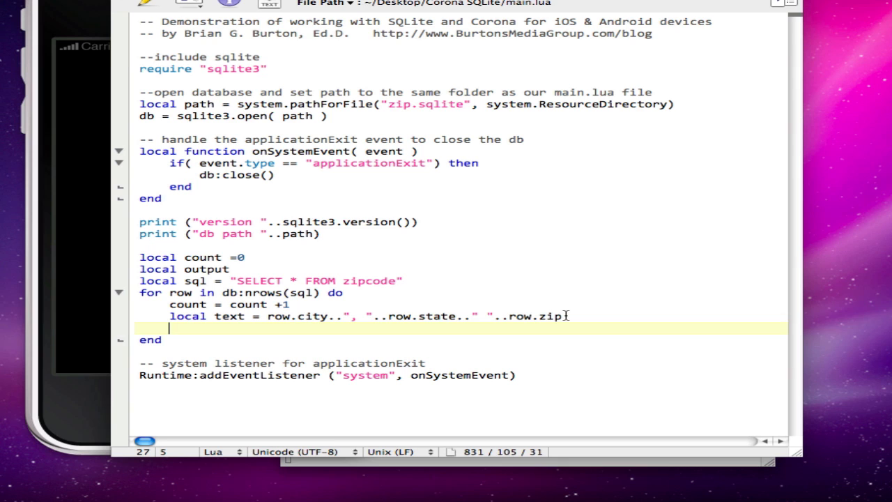
# - Create local t = display.newText(text, 20, 30+(20*count), native.systemFont, 14)
pyautogui.write('local')
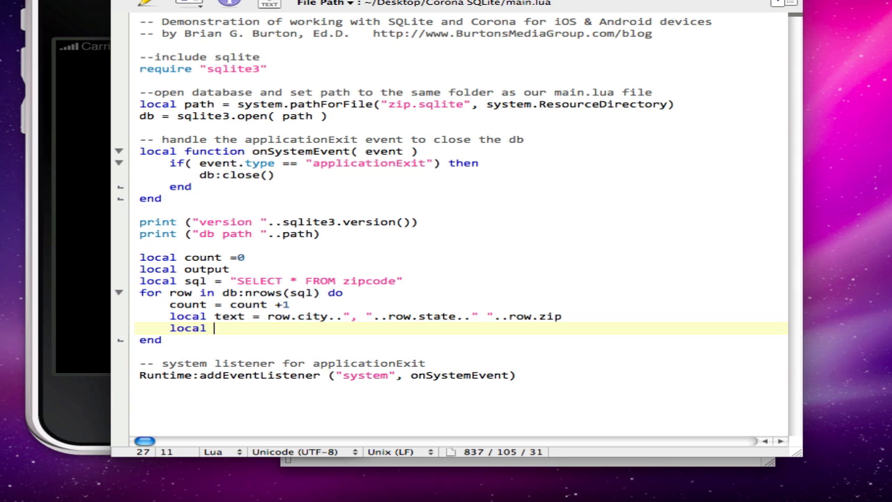
pyautogui.write('t = display.newText(')
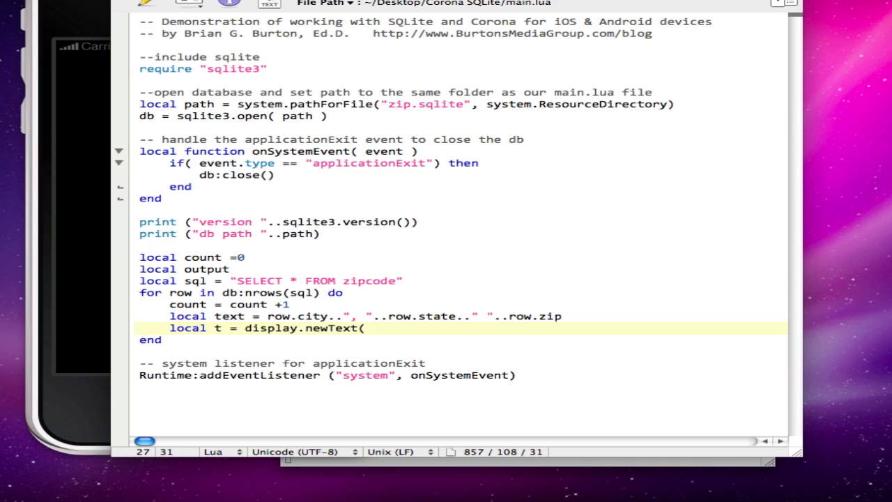
pyautogui.write('text')
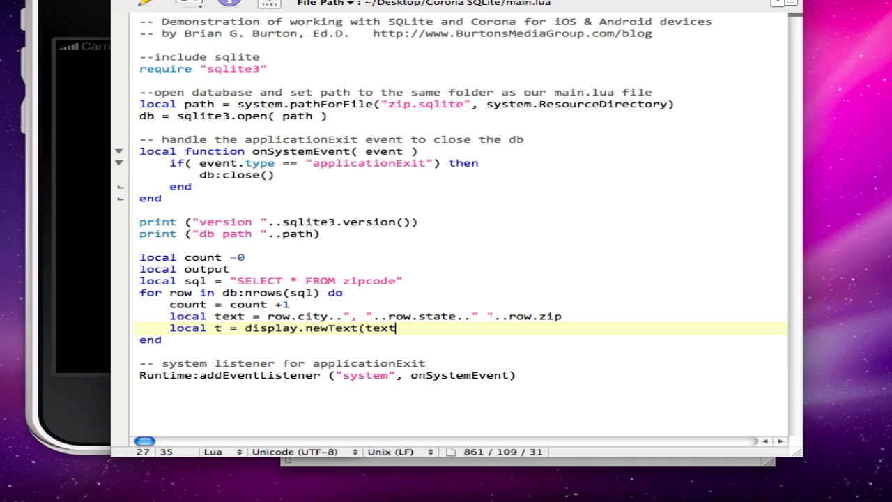
pyautogui.write(', 20')
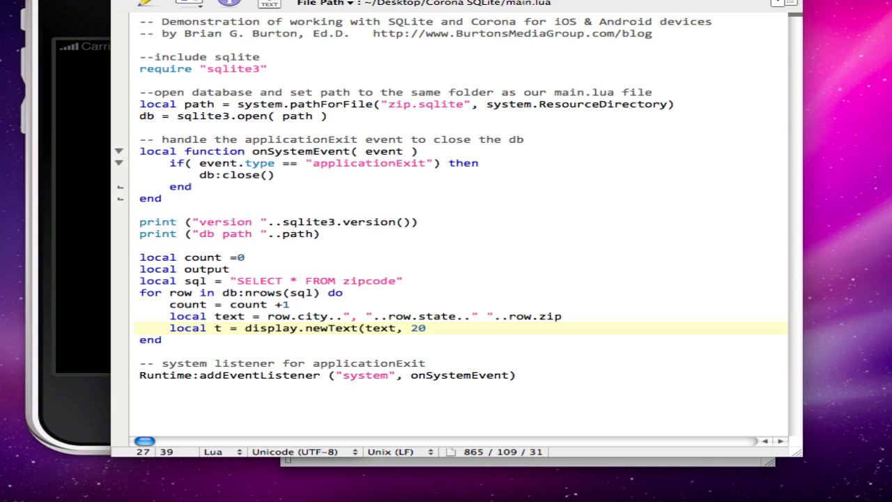
pyautogui.write(', 30 +')
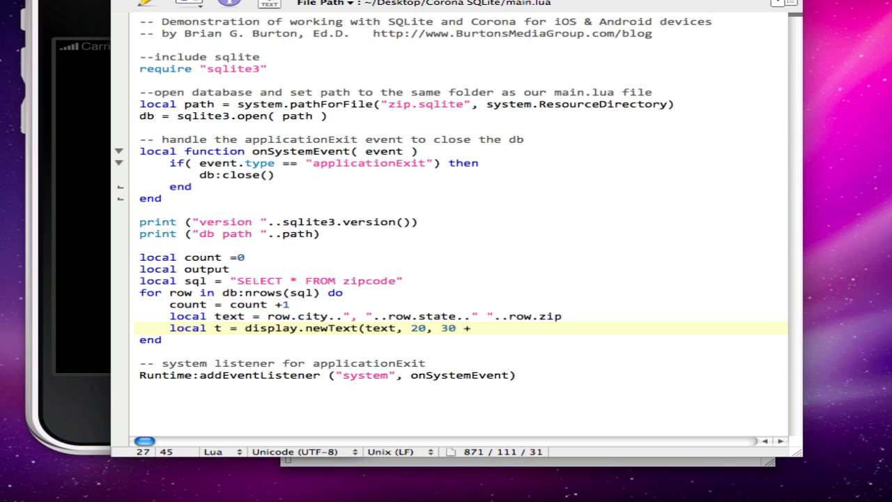
pyautogui.write('(')
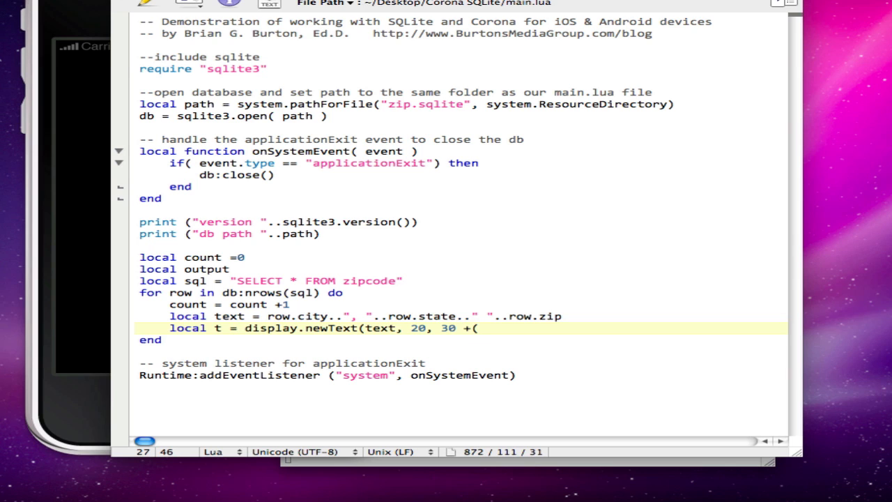
pyautogui.write('20 *')
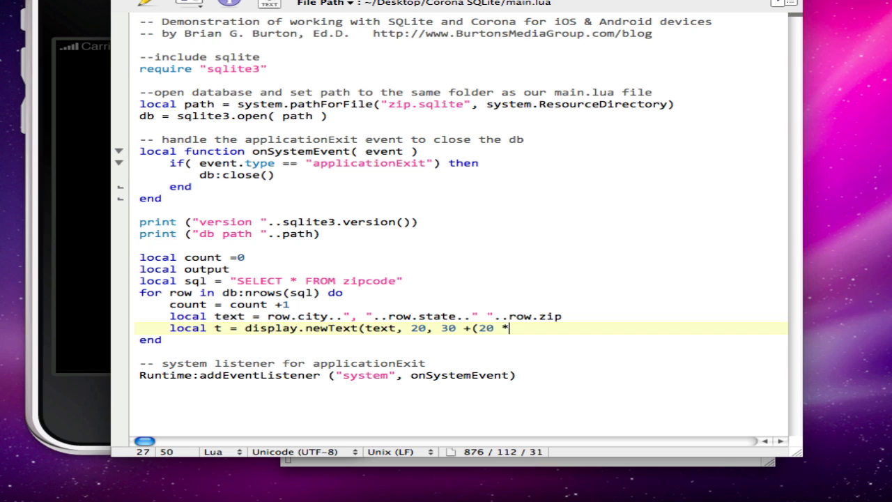
pyautogui.write('" "')
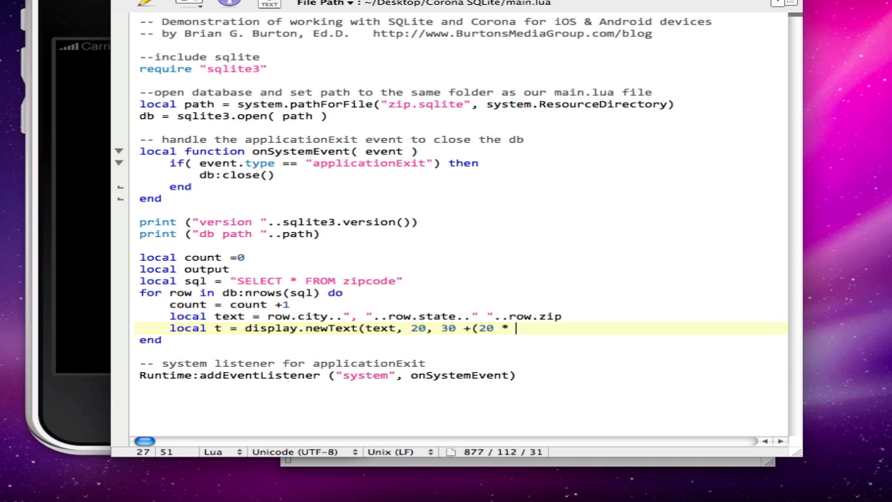
pyautogui.write('count)')
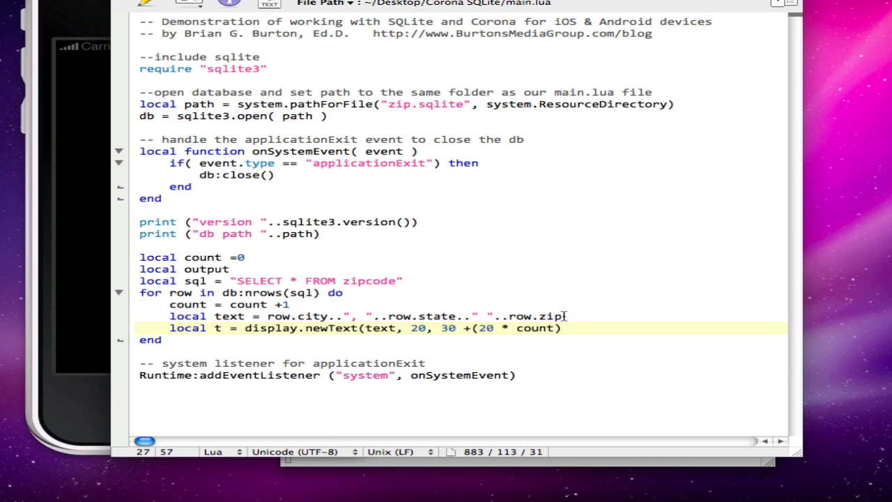
pyautogui.write(', native.systemFont')
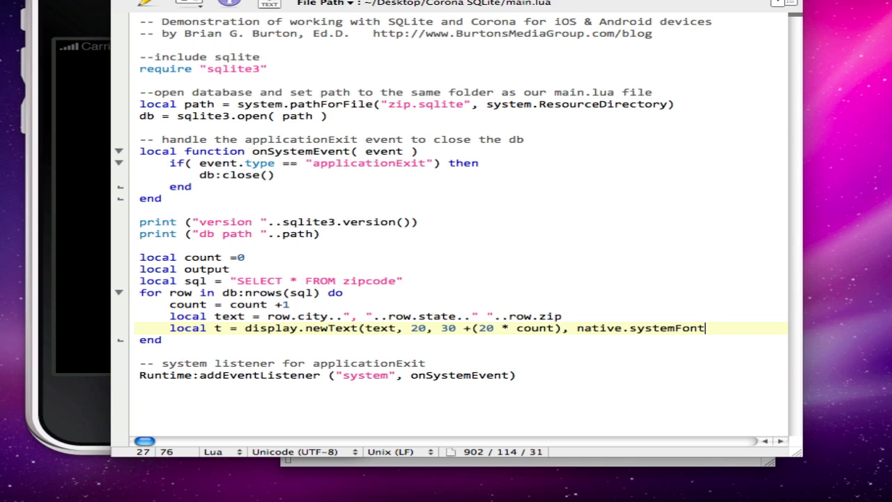
pyautogui.write(', 14)')
pyautogui.write('t:')
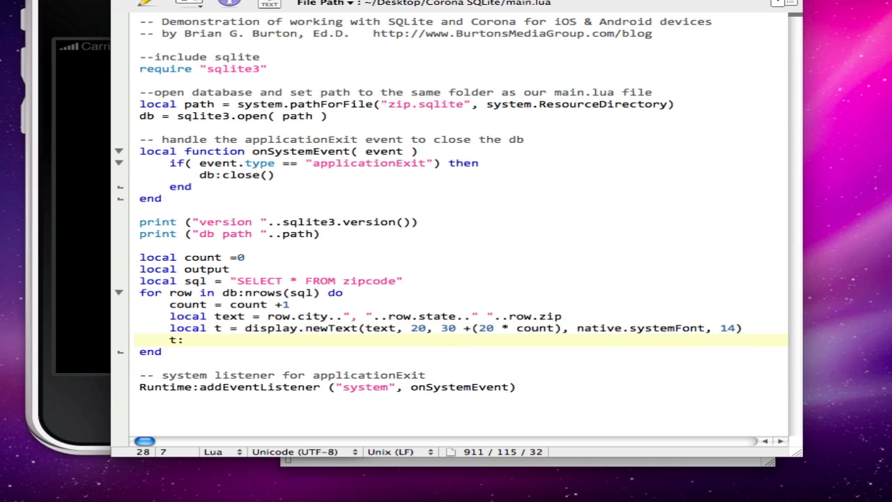
# - Color each text object white with t:setTextColor(255,255,255)
pyautogui.click(182, 339)
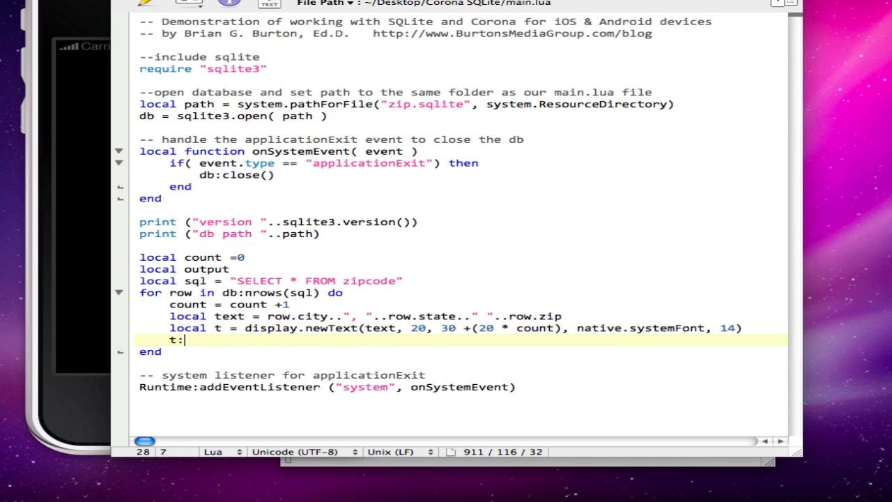
pyautogui.write('set')
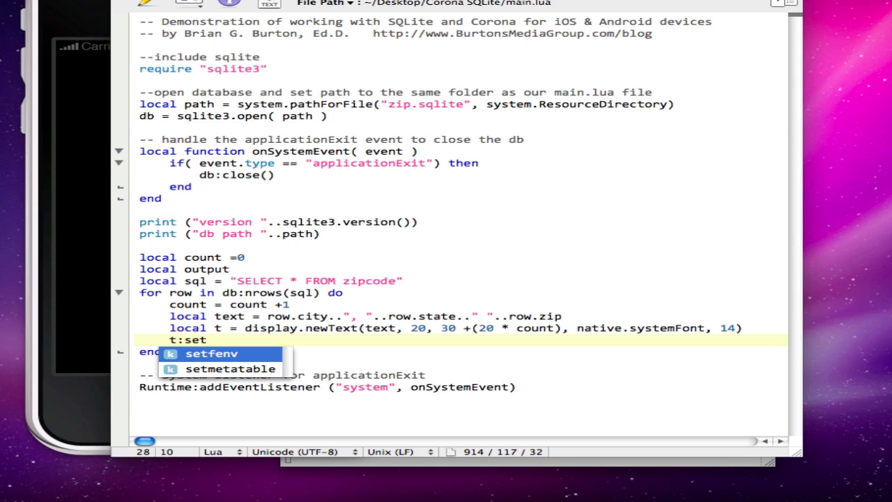
pyautogui.write('TextColor(')
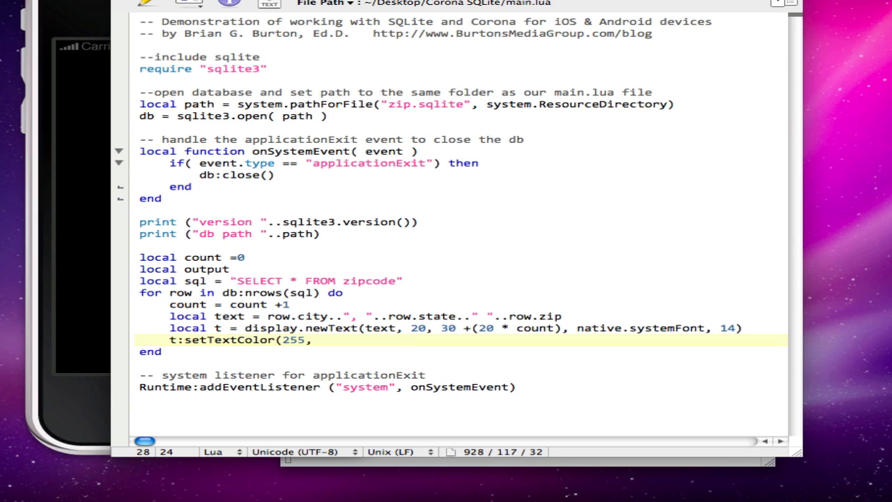
pyautogui.write('255,')
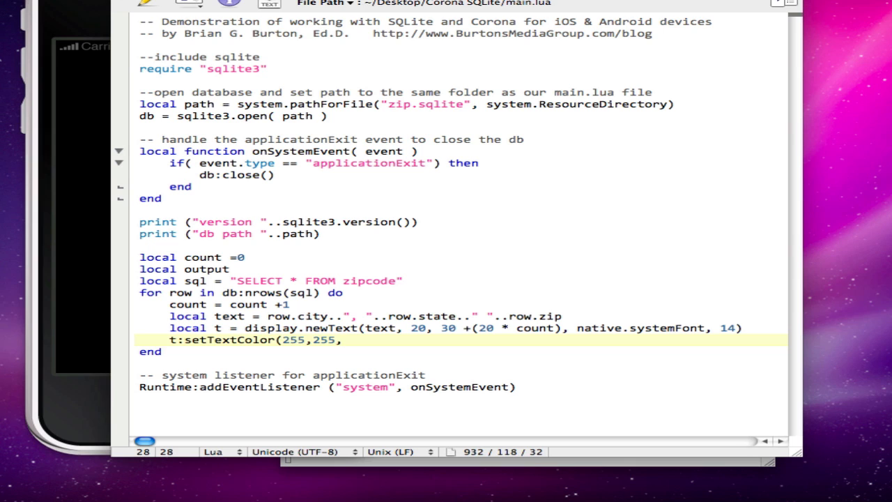
pyautogui.write('255)')
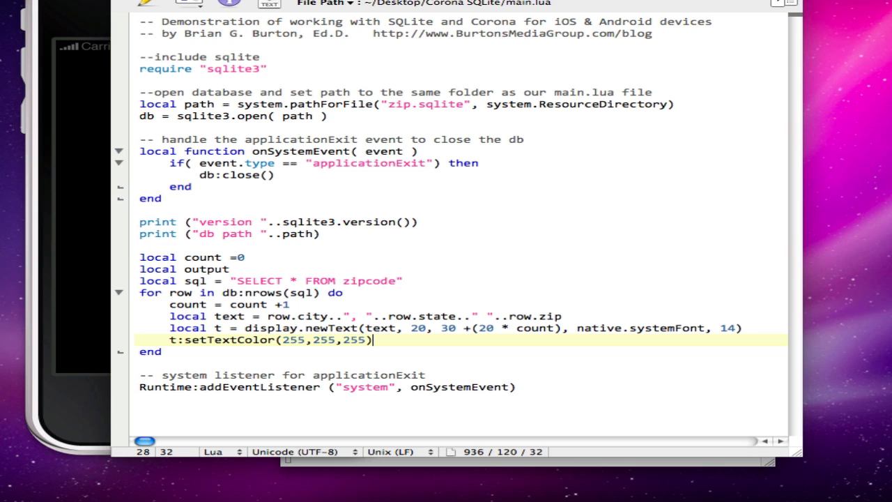
pyautogui.moveTo(370, 222)
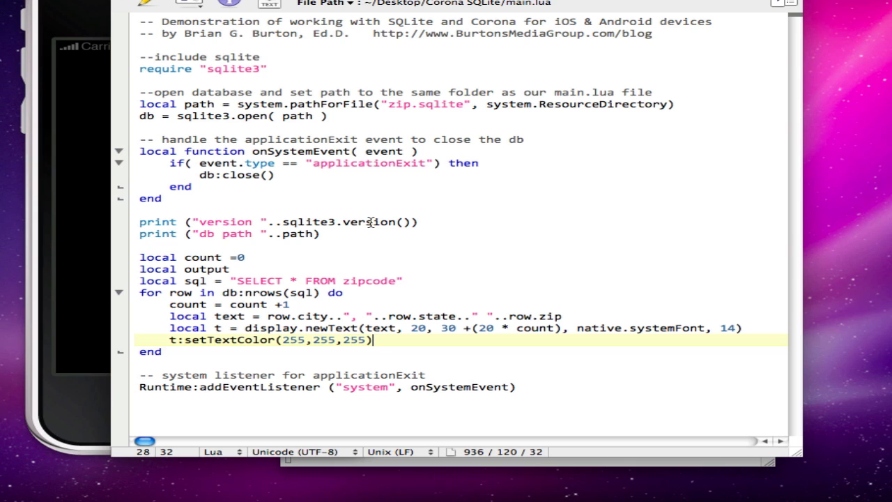
pyautogui.moveTo(66, 11)
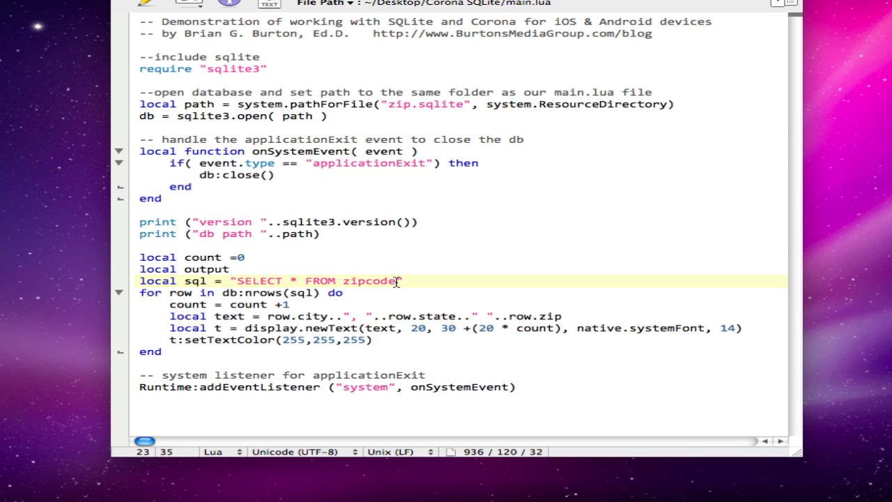
# - Append LIMIT 10 to the SELECT * FROM zipcode query
pyautogui.write('" "')
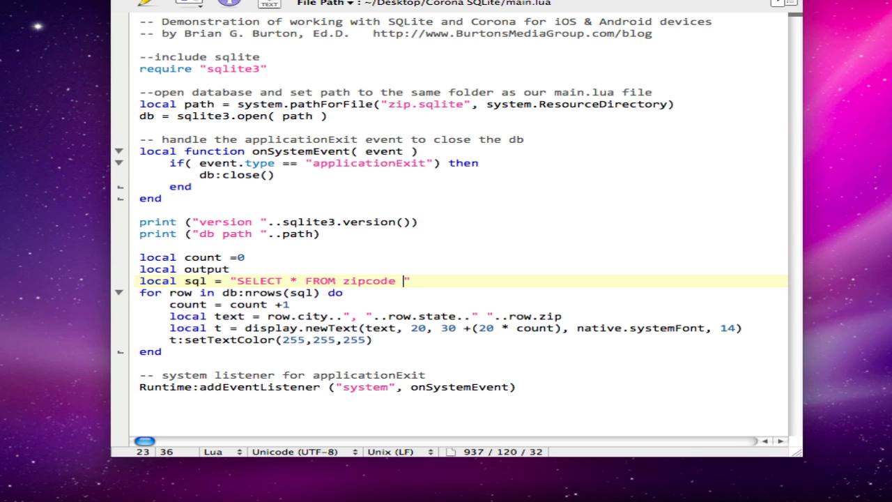
pyautogui.write('LIMIT 10')
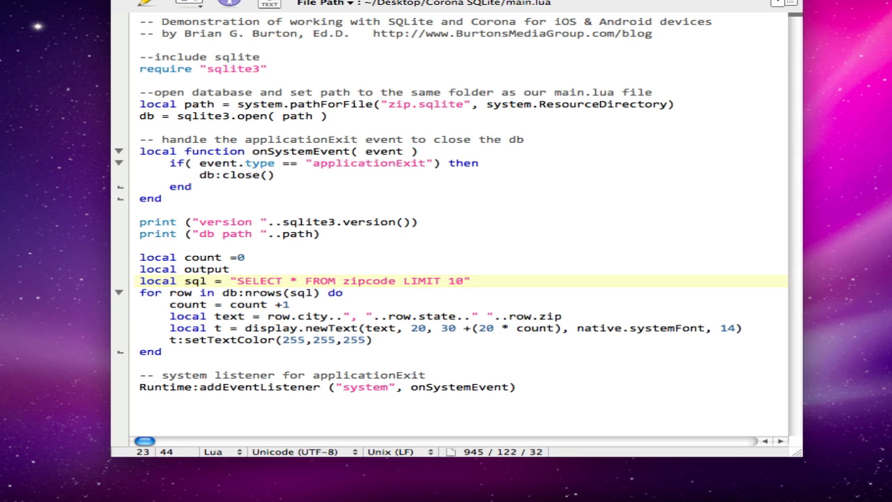
pyautogui.click(462, 281)
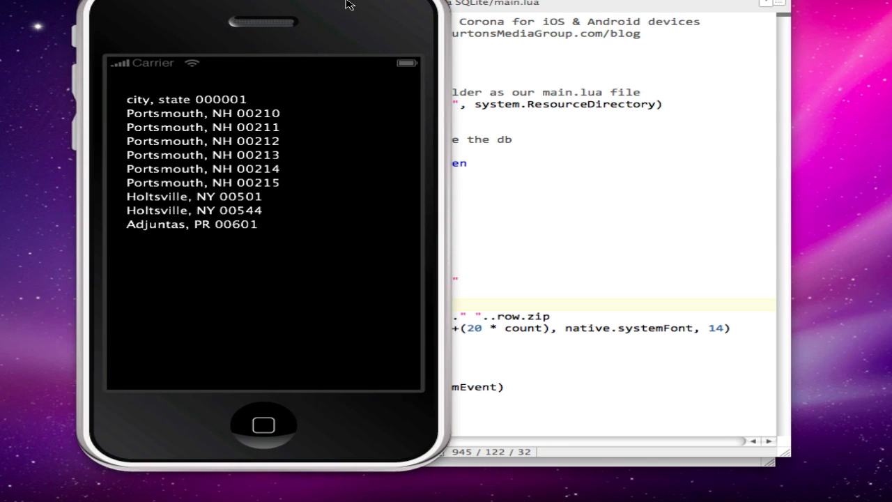
pyautogui.moveTo(213, 204)
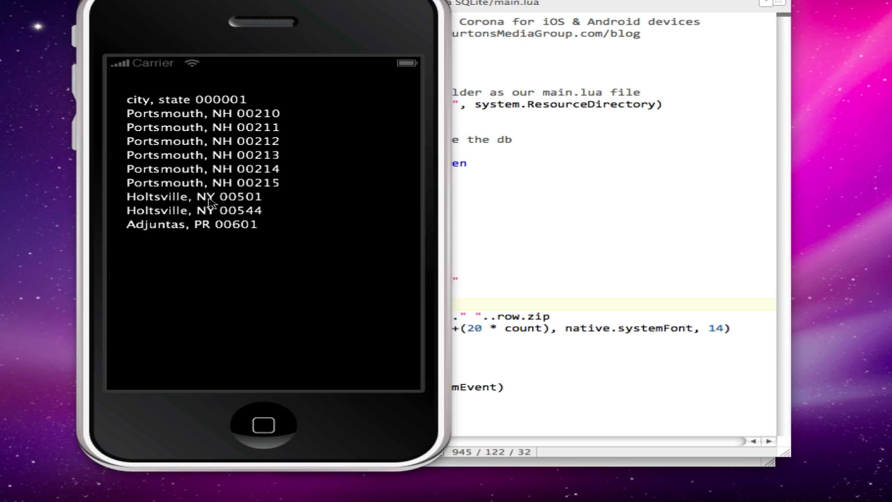
pyautogui.moveTo(244, 172)
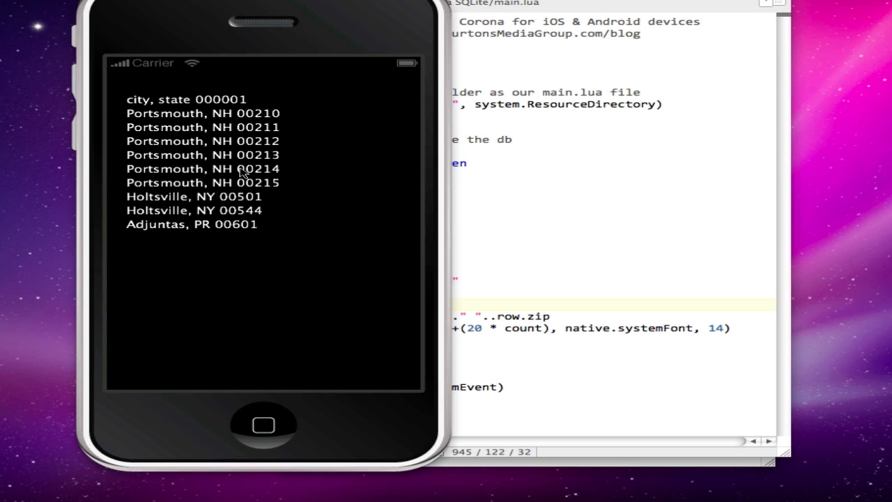
pyautogui.moveTo(271, 114)
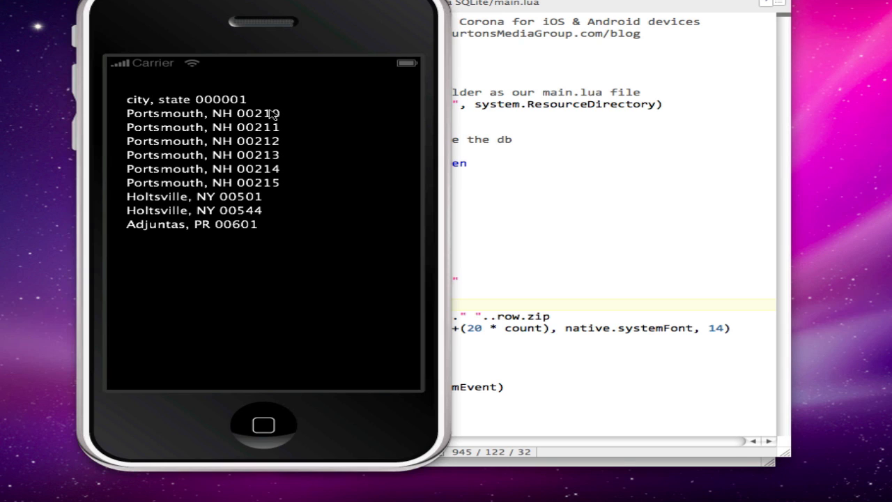